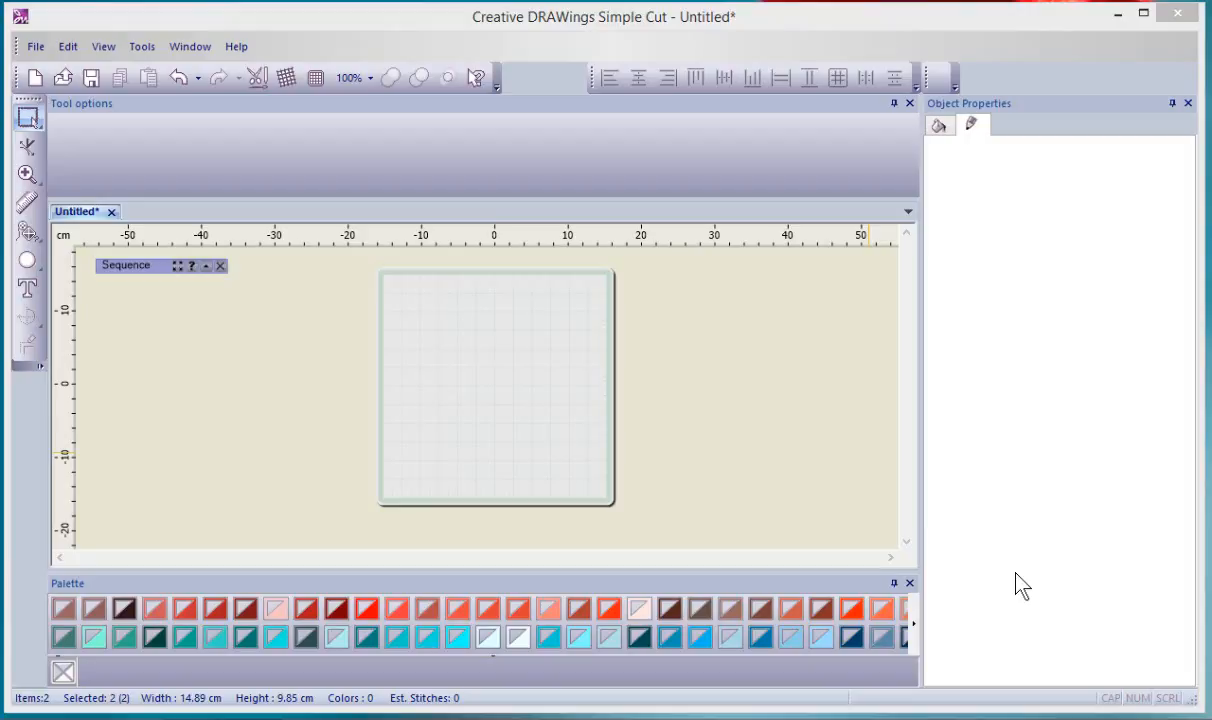
{"action": "mouse_move", "coordinate": [905, 534]}
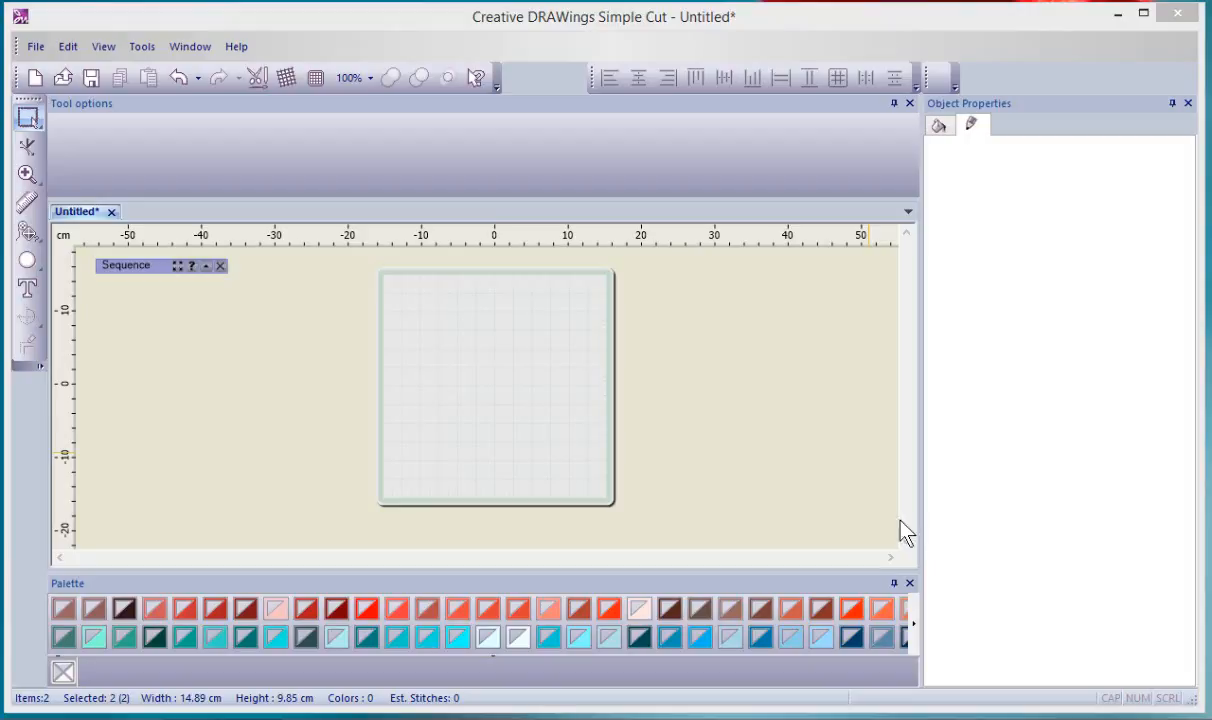
{"action": "mouse_move", "coordinate": [703, 318]}
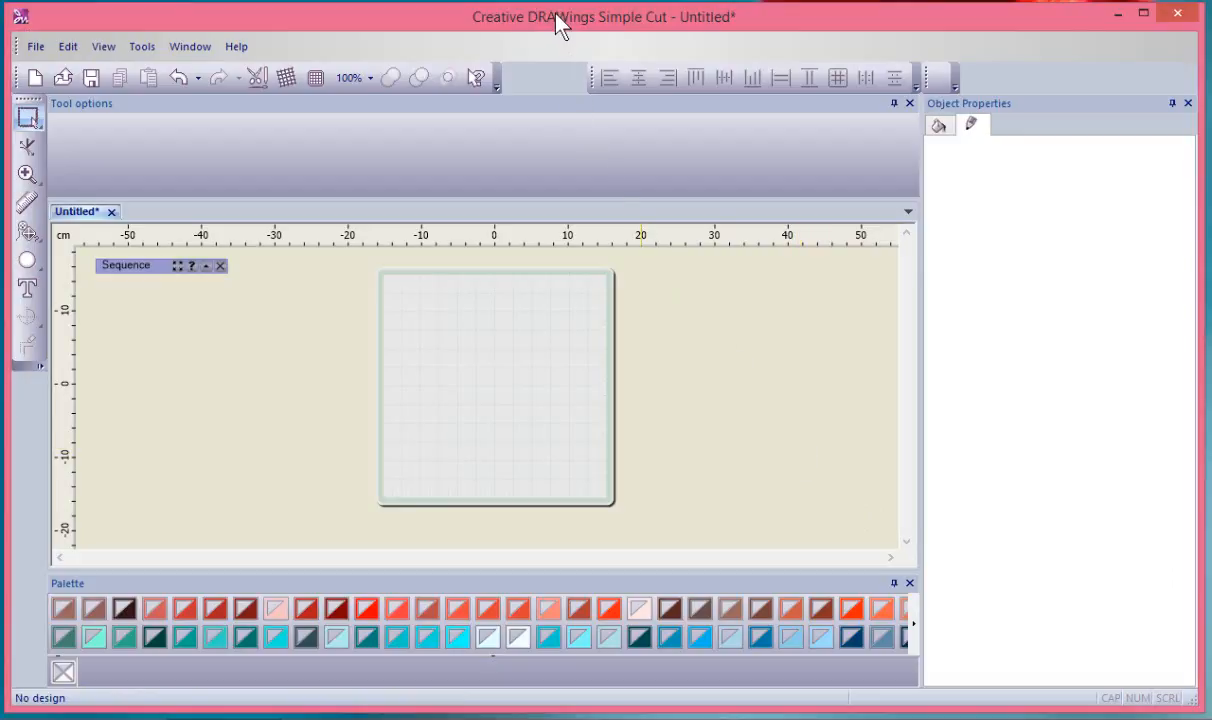
{"action": "mouse_move", "coordinate": [533, 37]}
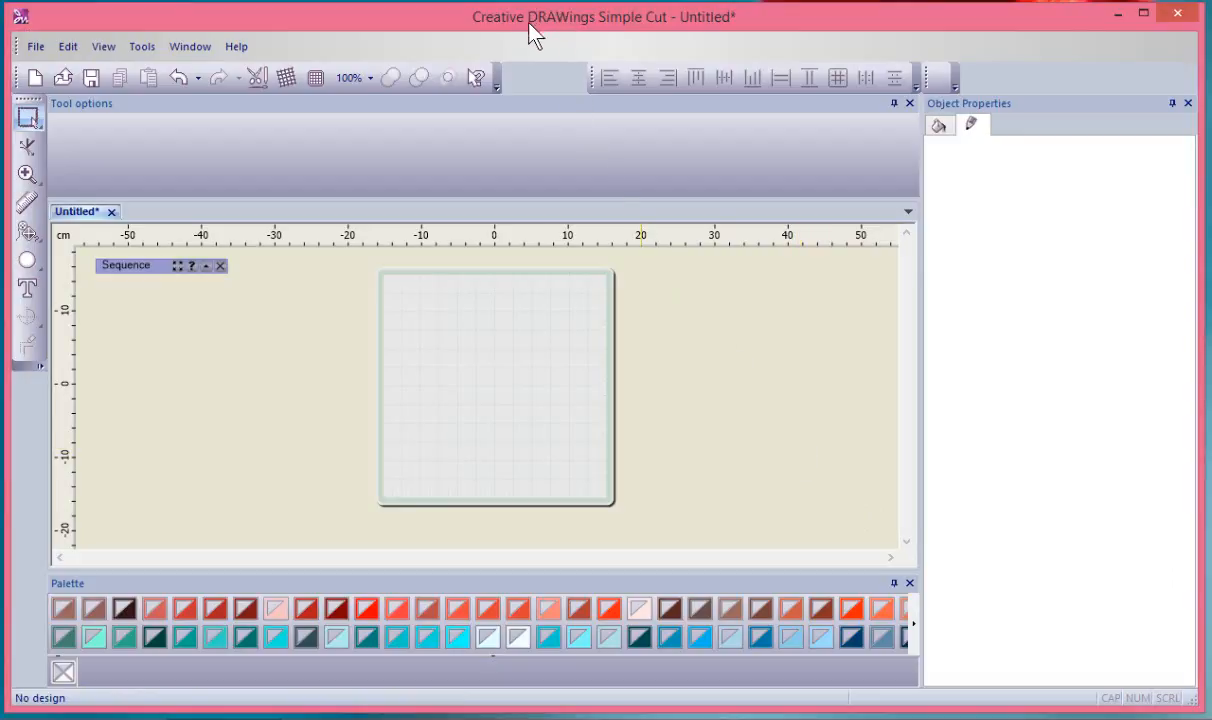
{"action": "mouse_move", "coordinate": [562, 163]}
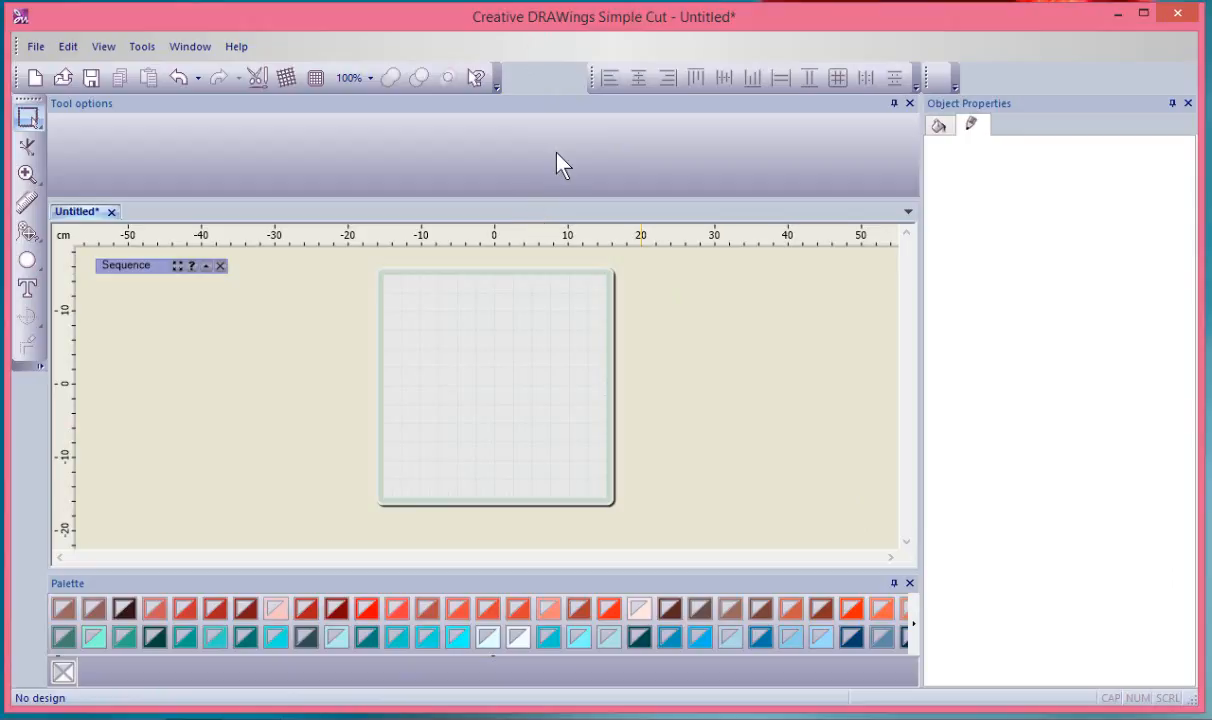
{"action": "mouse_move", "coordinate": [550, 168]}
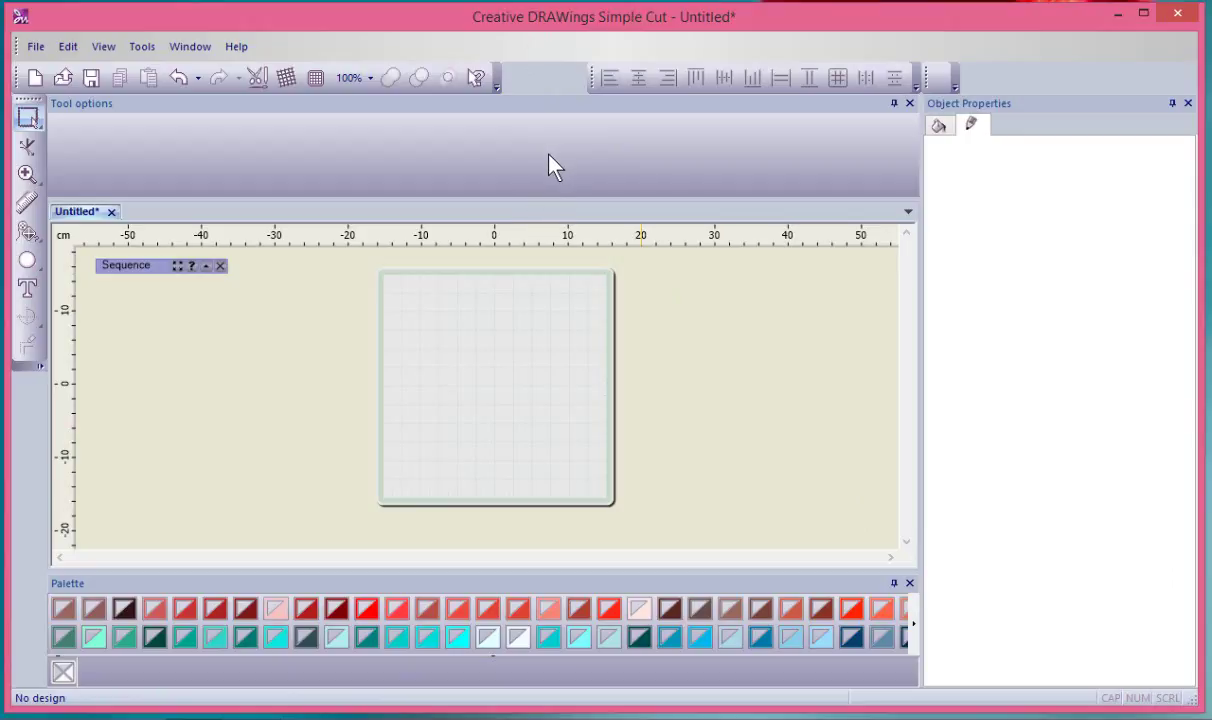
{"action": "mouse_move", "coordinate": [545, 172]}
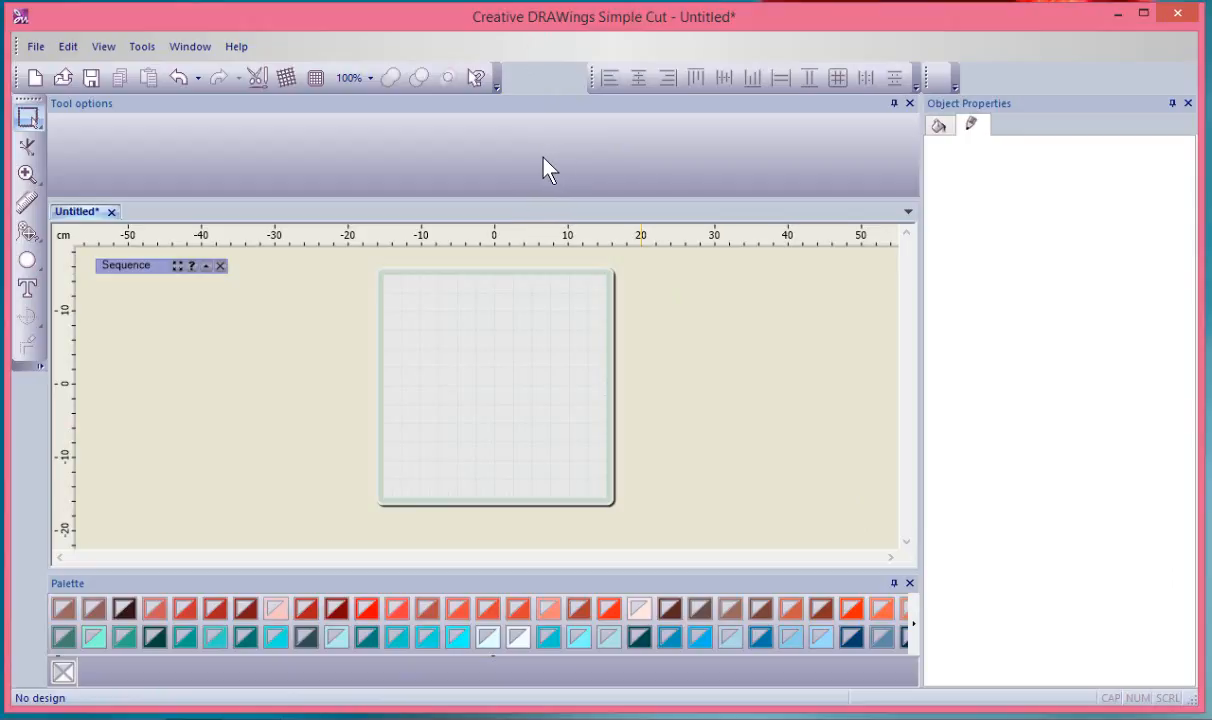
{"action": "mouse_move", "coordinate": [602, 78]}
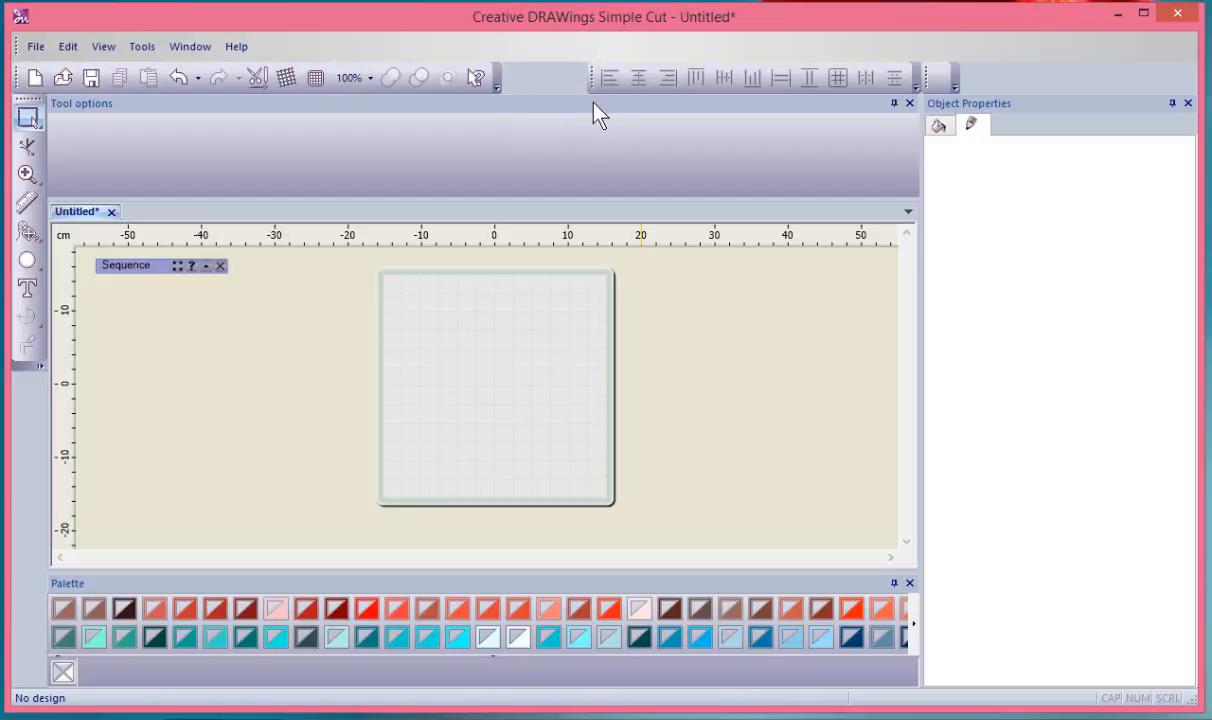
{"action": "mouse_move", "coordinate": [581, 78]}
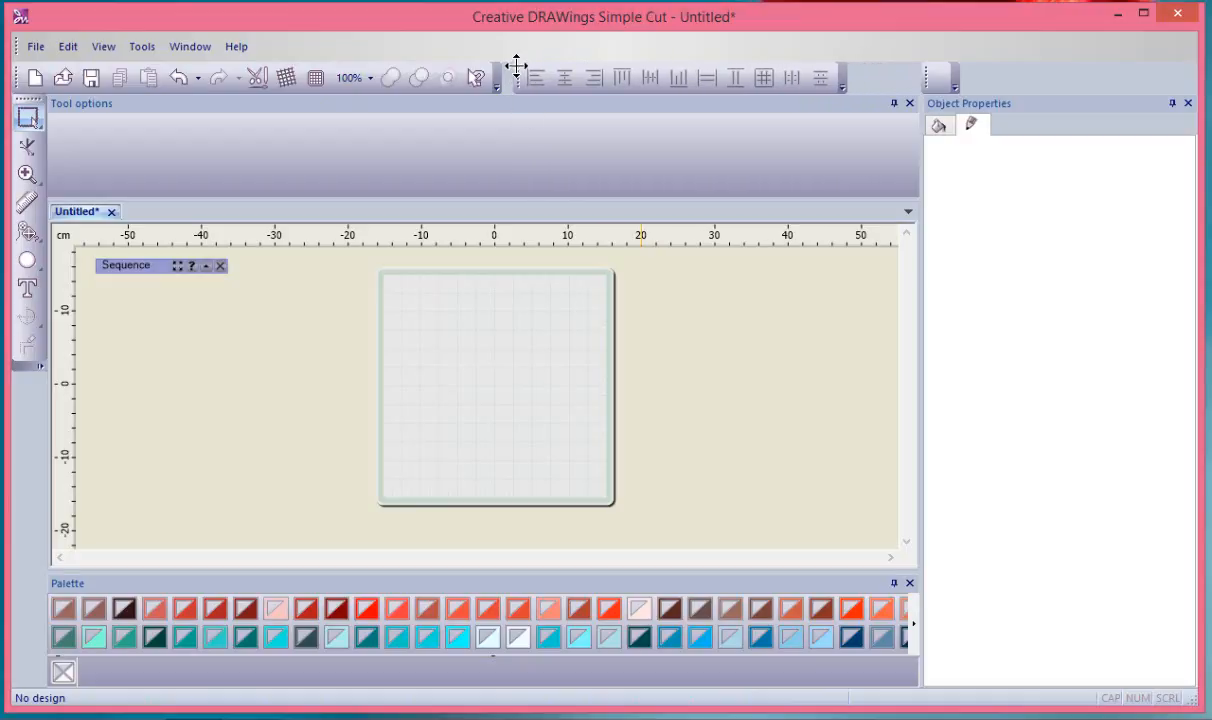
{"action": "mouse_move", "coordinate": [980, 82]}
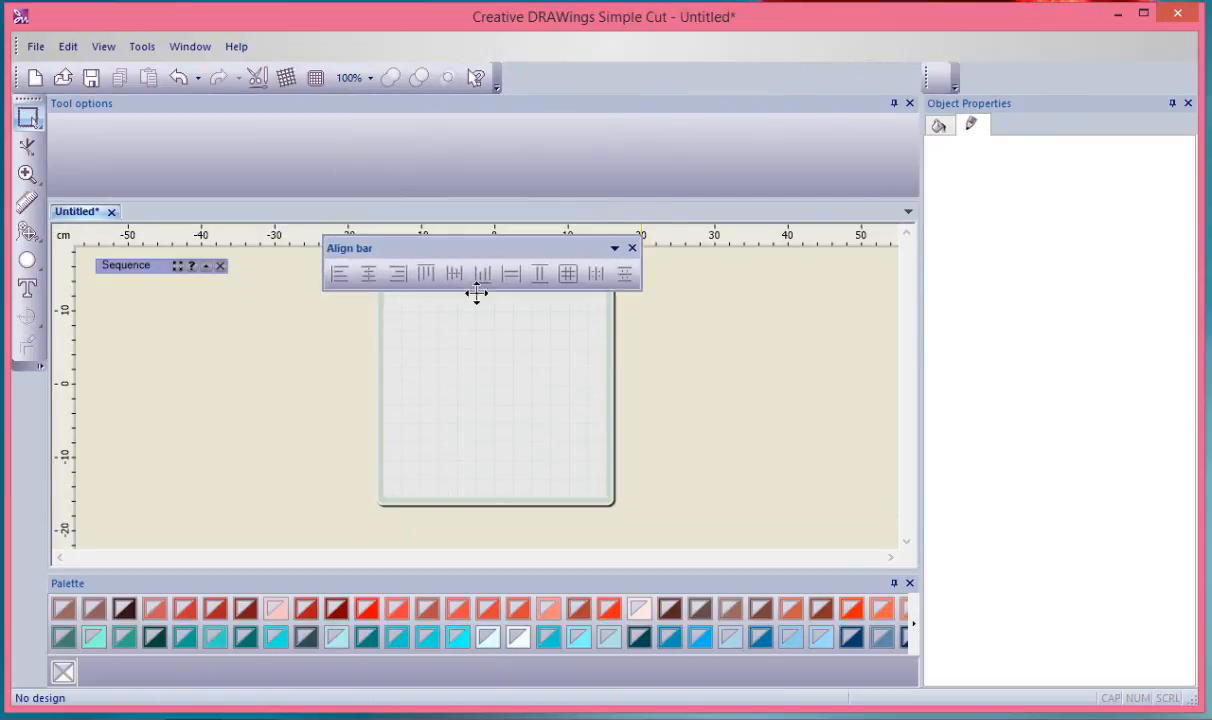
Drag the alignment bar off its dock so it floats over the design area
{"action": "left_click_drag", "start_coordinate": [478, 247], "coordinate": [300, 323]}
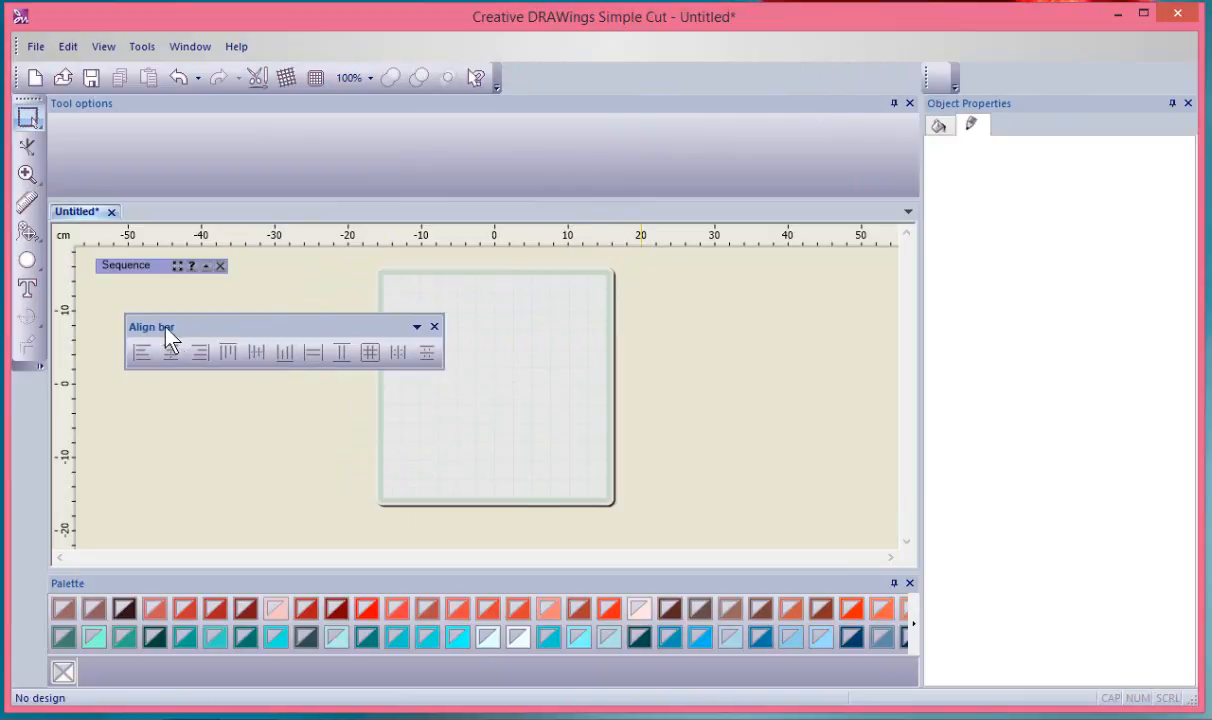
{"action": "left_click_drag", "start_coordinate": [150, 326], "coordinate": [328, 312]}
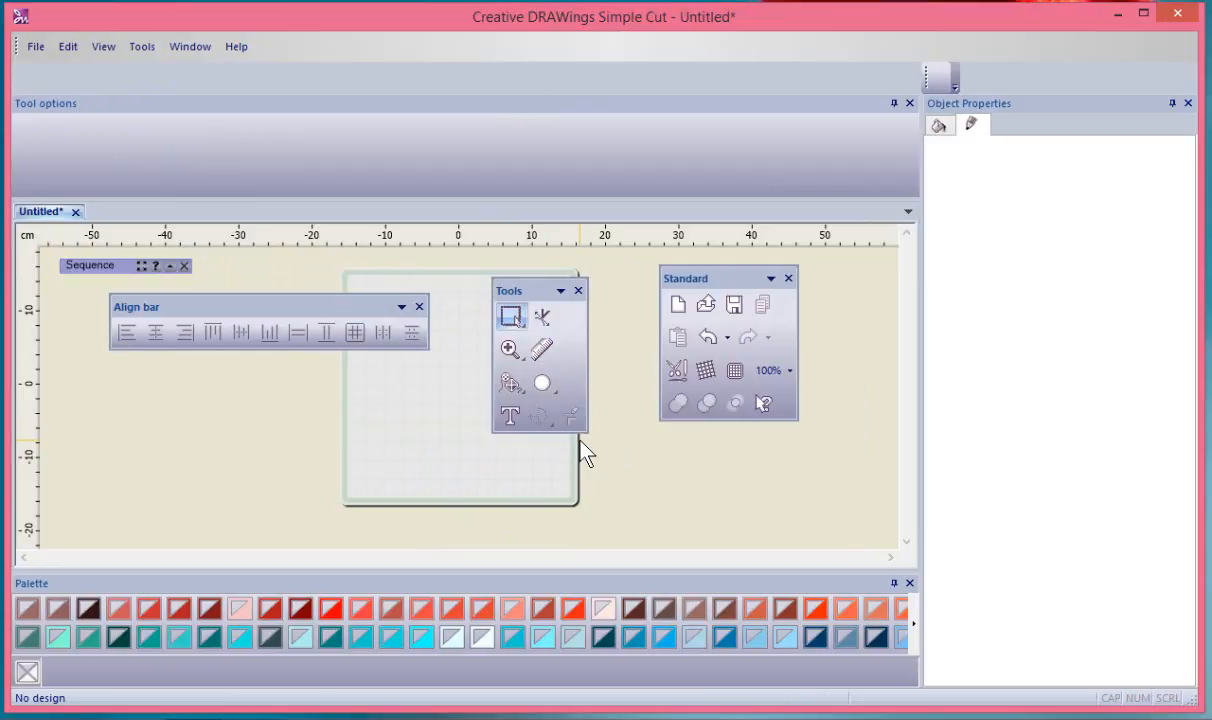
{"action": "mouse_move", "coordinate": [455, 418]}
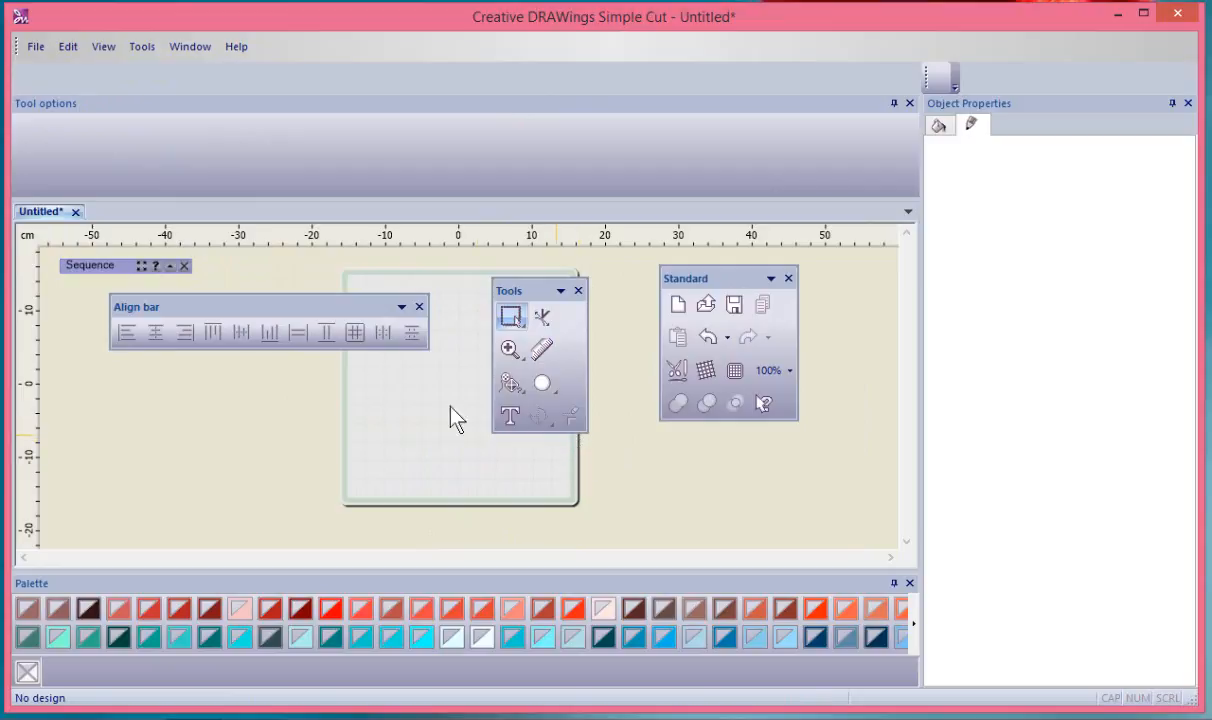
{"action": "mouse_move", "coordinate": [224, 318]}
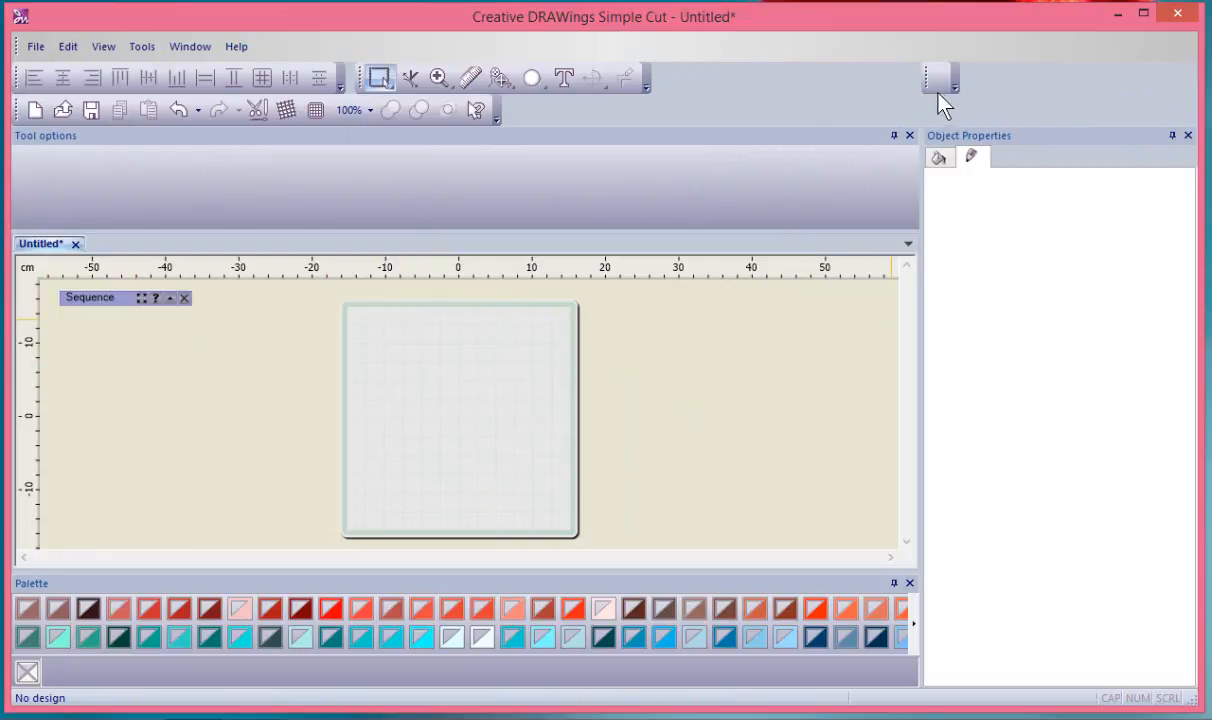
{"action": "mouse_move", "coordinate": [802, 105]}
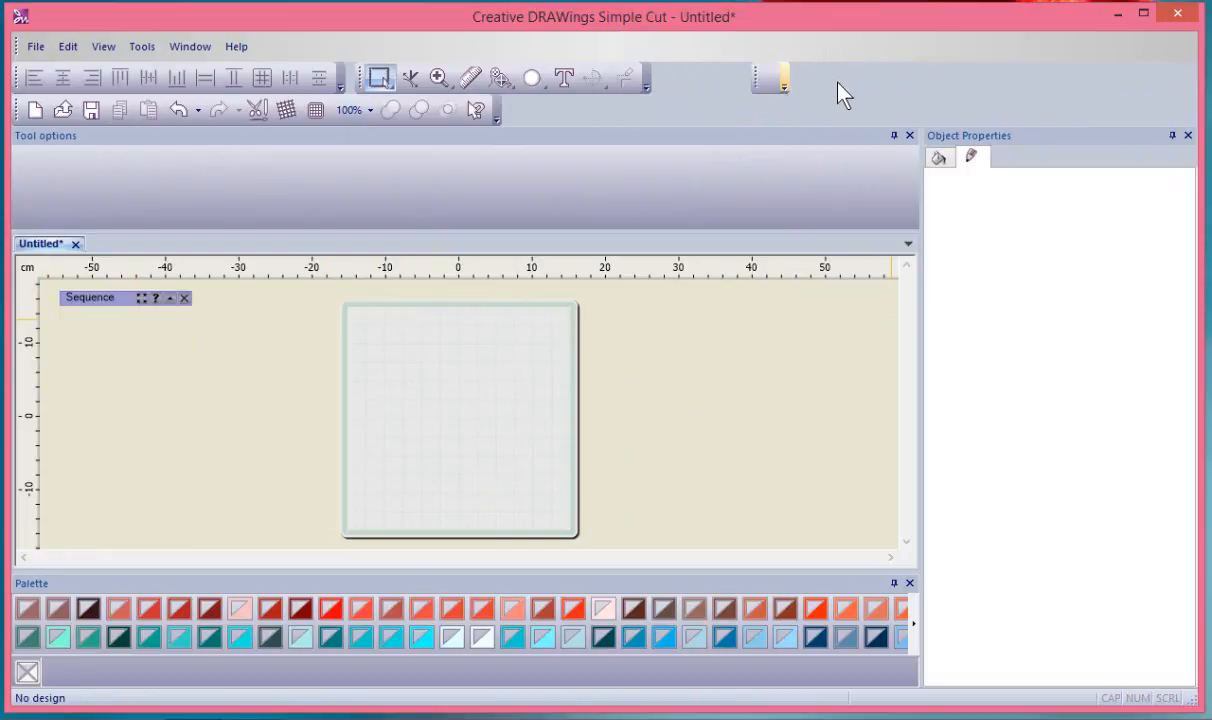
{"action": "mouse_move", "coordinate": [380, 108]}
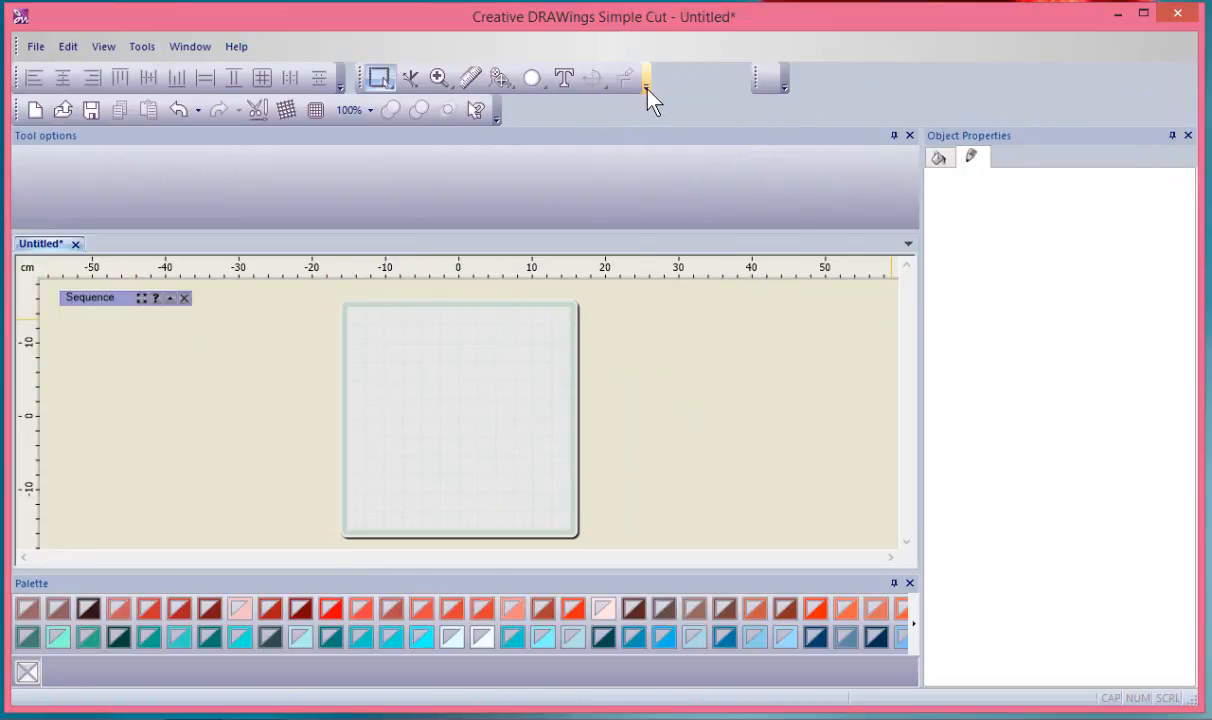
{"action": "mouse_move", "coordinate": [659, 98]}
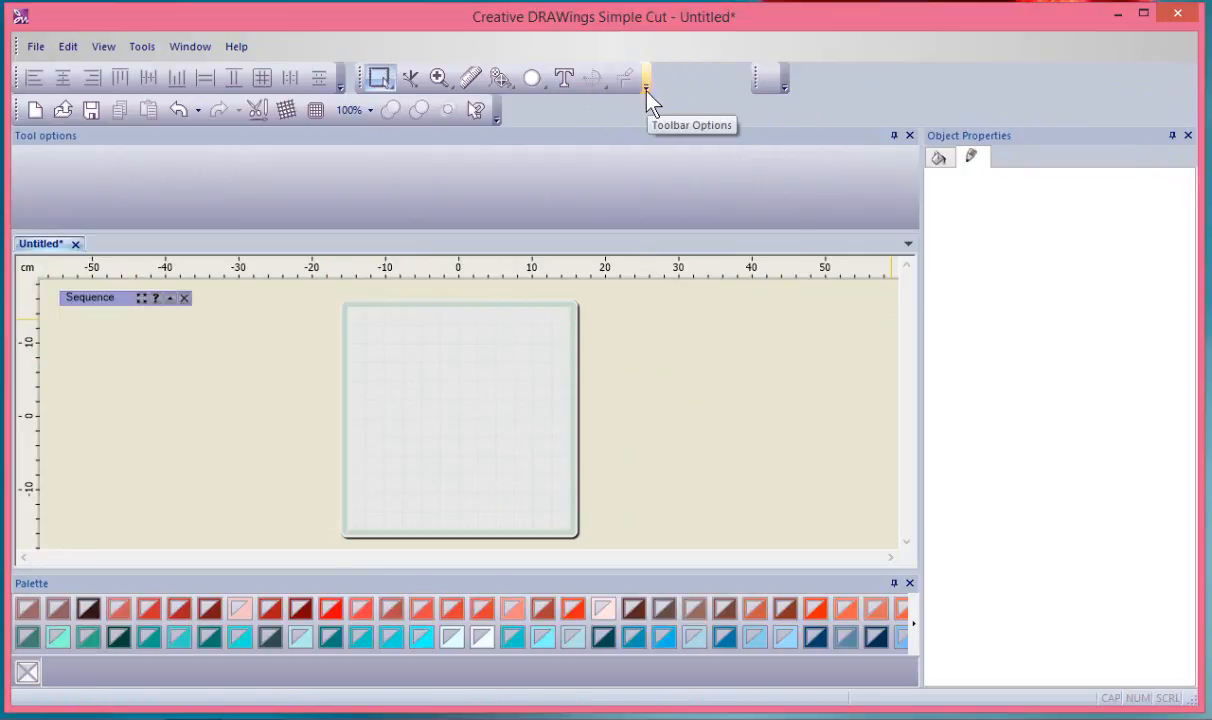
{"action": "mouse_move", "coordinate": [662, 97]}
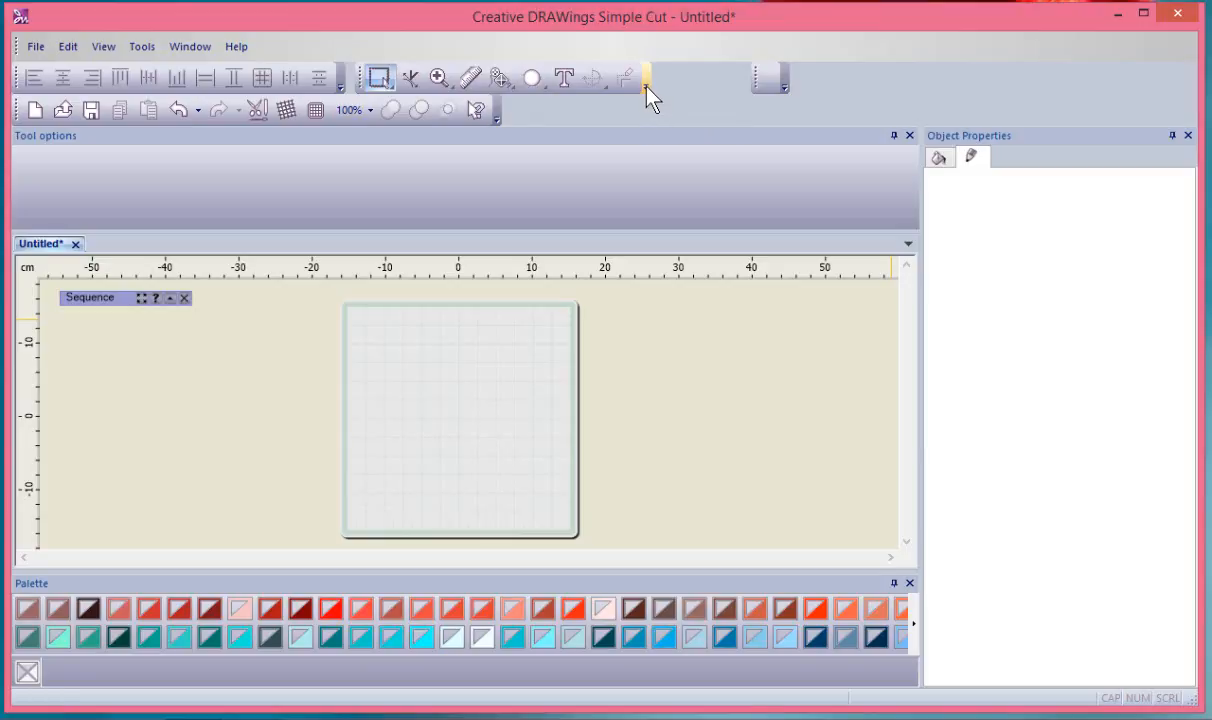
Show the Add or Remove Buttons list for the Tools toolbar
{"action": "left_click", "coordinate": [645, 78]}
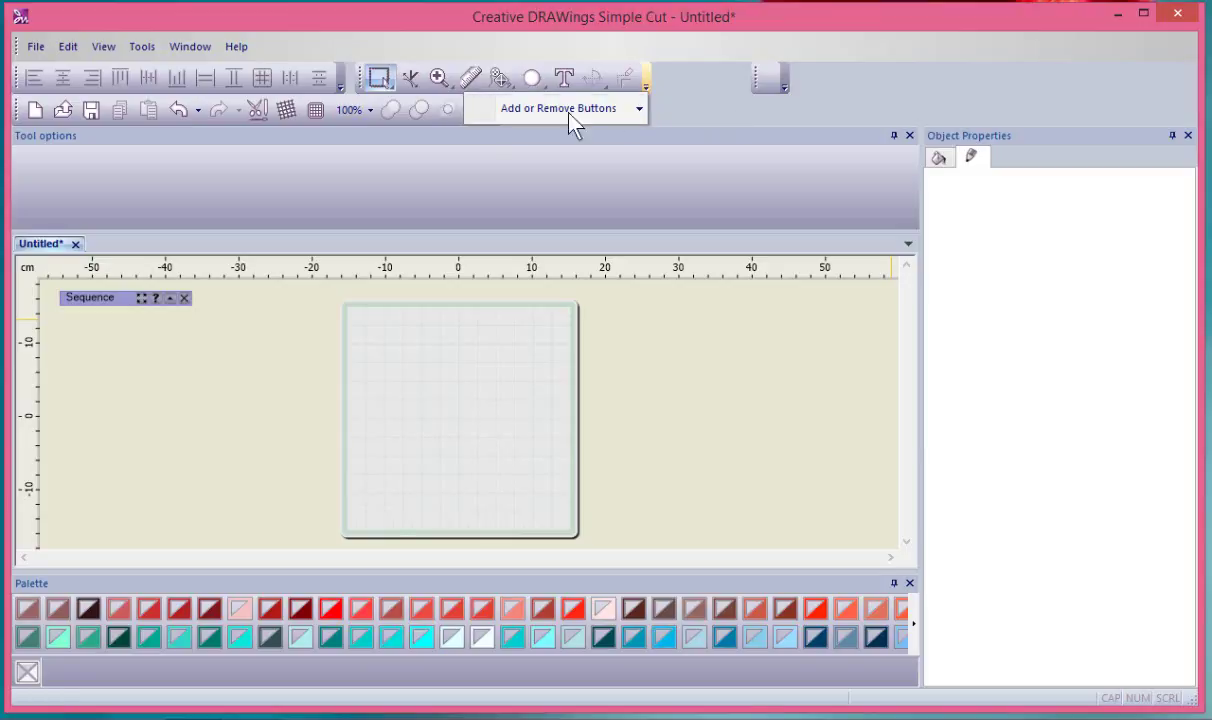
{"action": "left_click", "coordinate": [558, 108]}
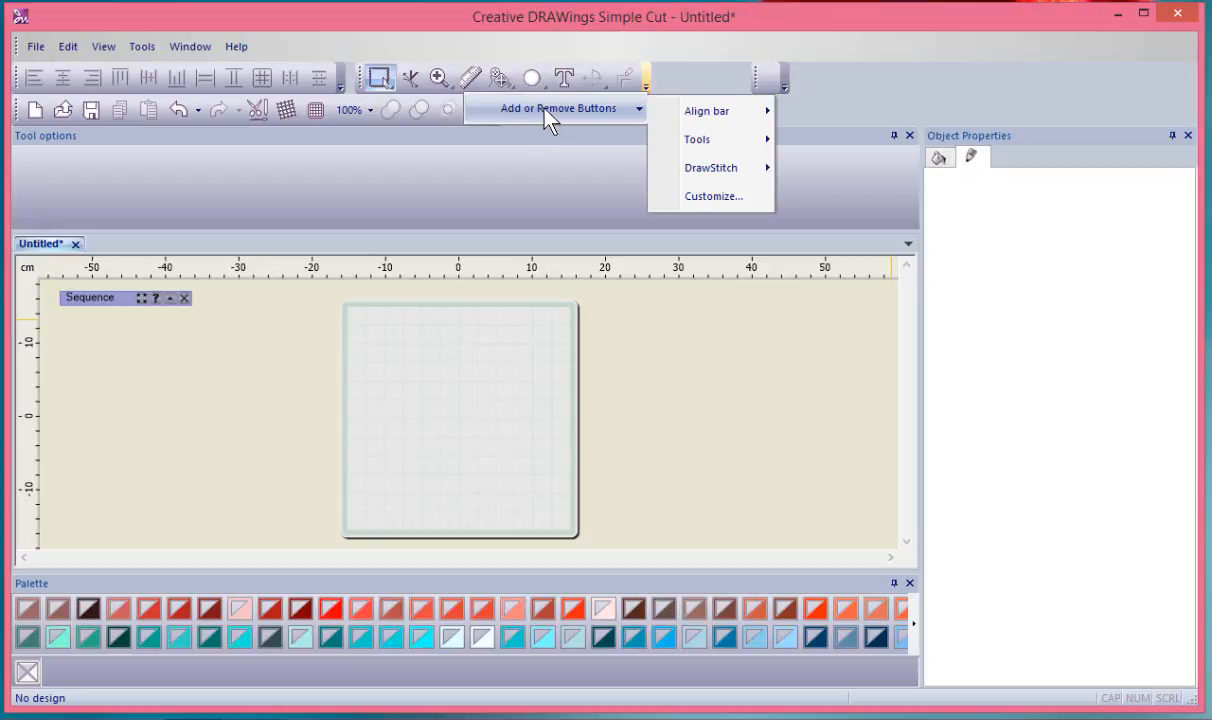
{"action": "mouse_move", "coordinate": [713, 196]}
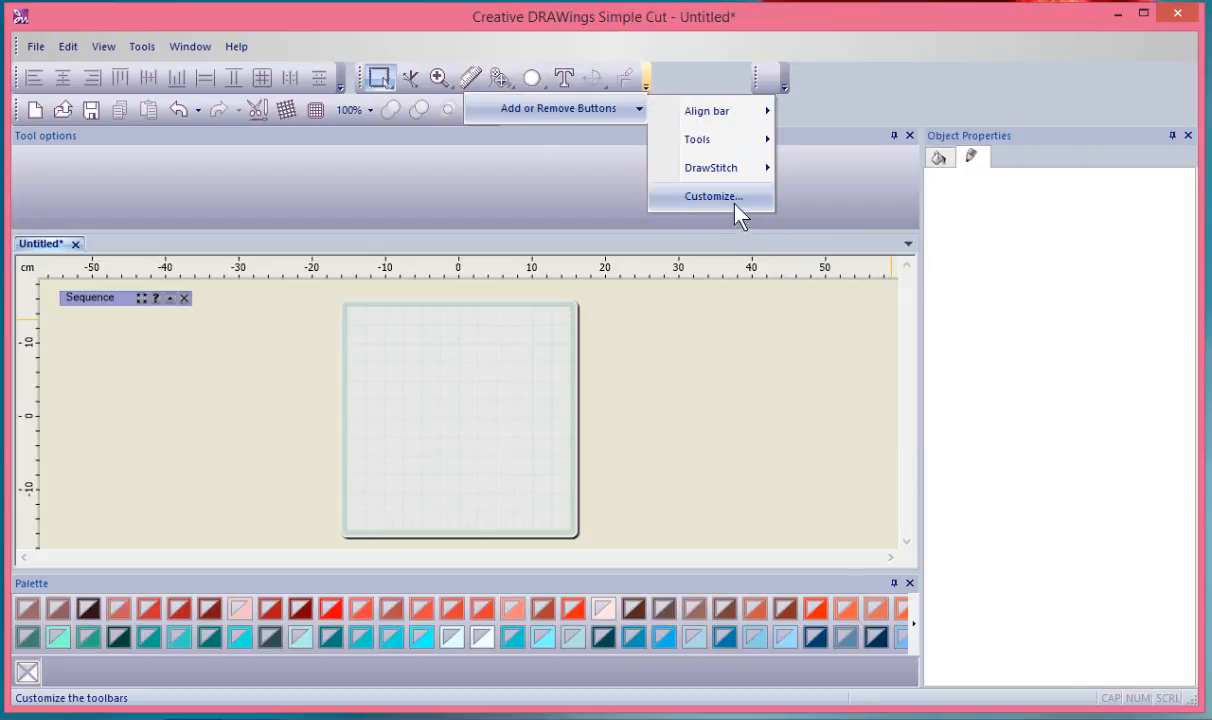
{"action": "mouse_move", "coordinate": [740, 210]}
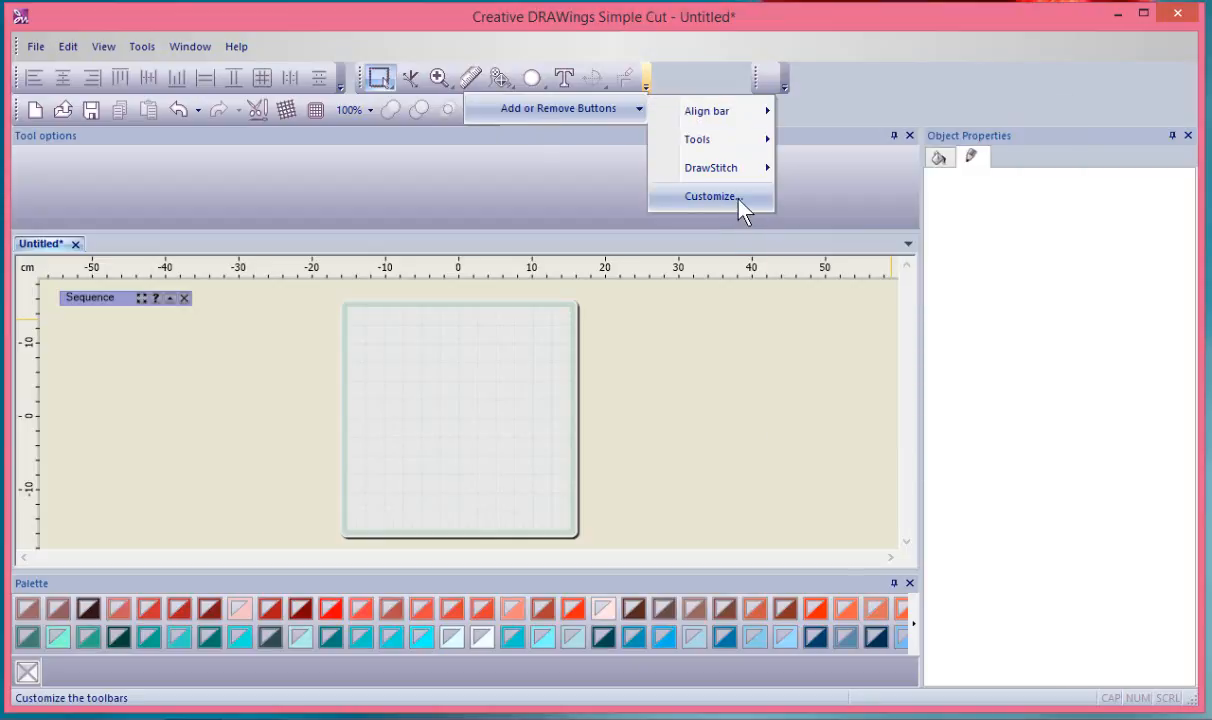
{"action": "mouse_move", "coordinate": [709, 150]}
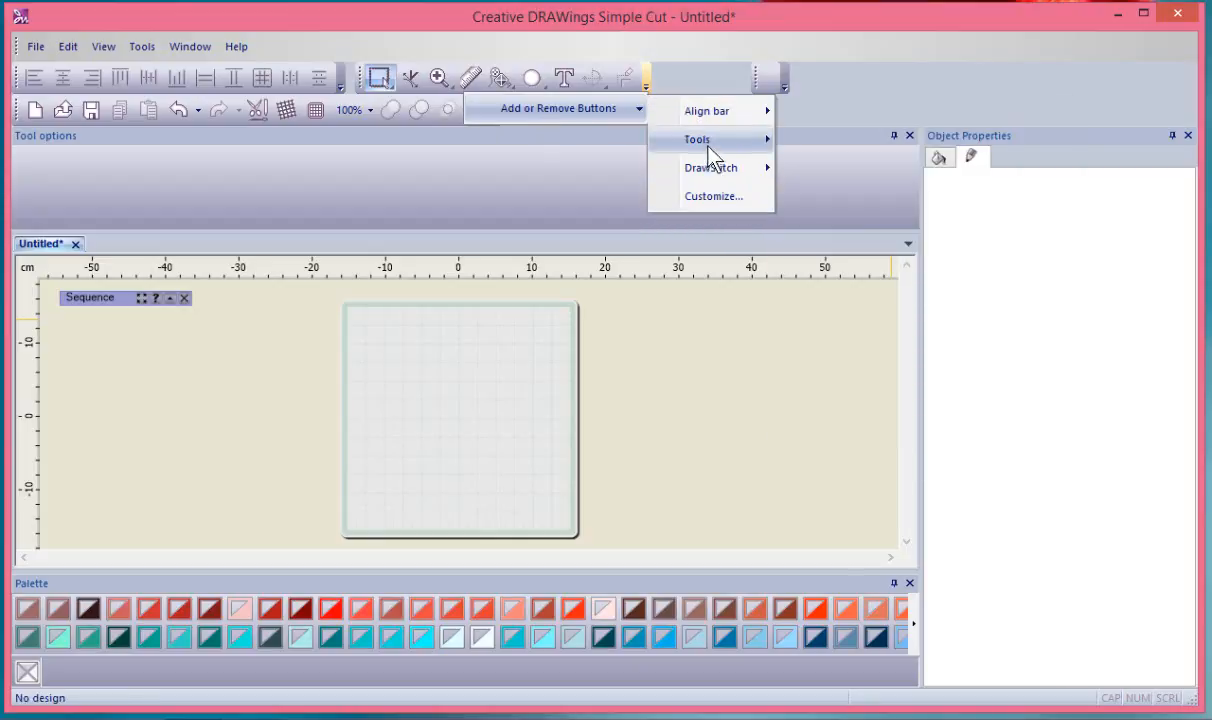
{"action": "left_click", "coordinate": [697, 139]}
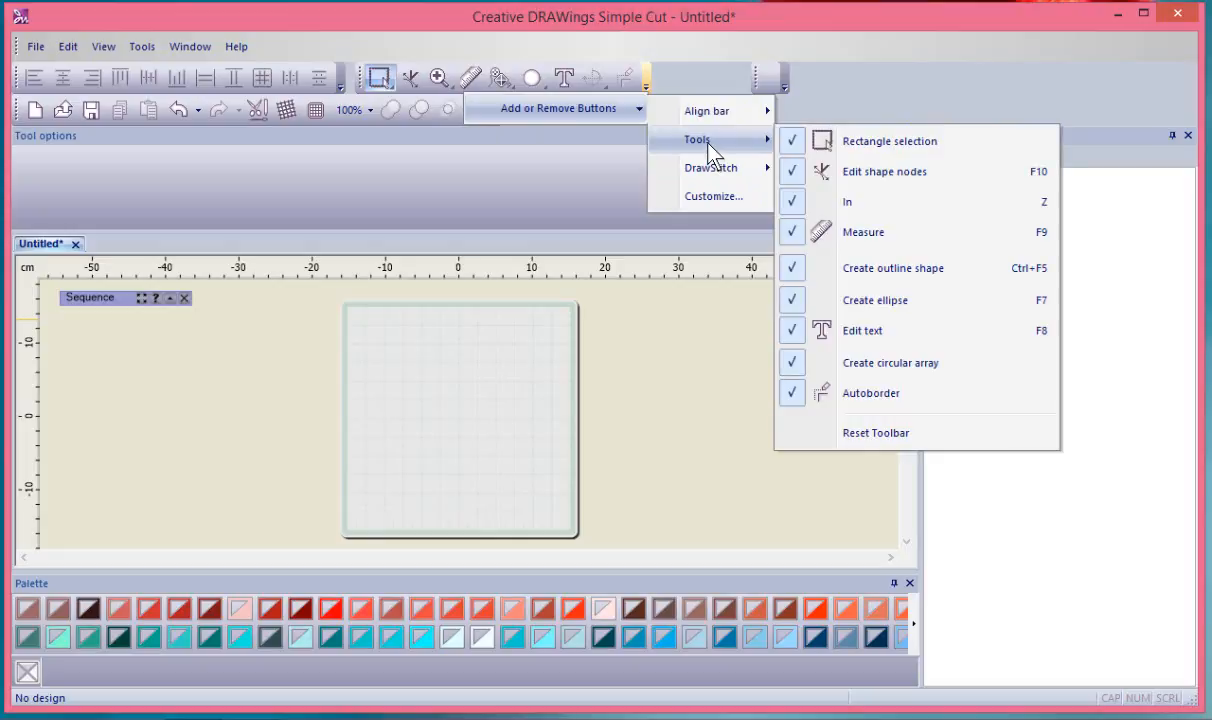
{"action": "mouse_move", "coordinate": [710, 110]}
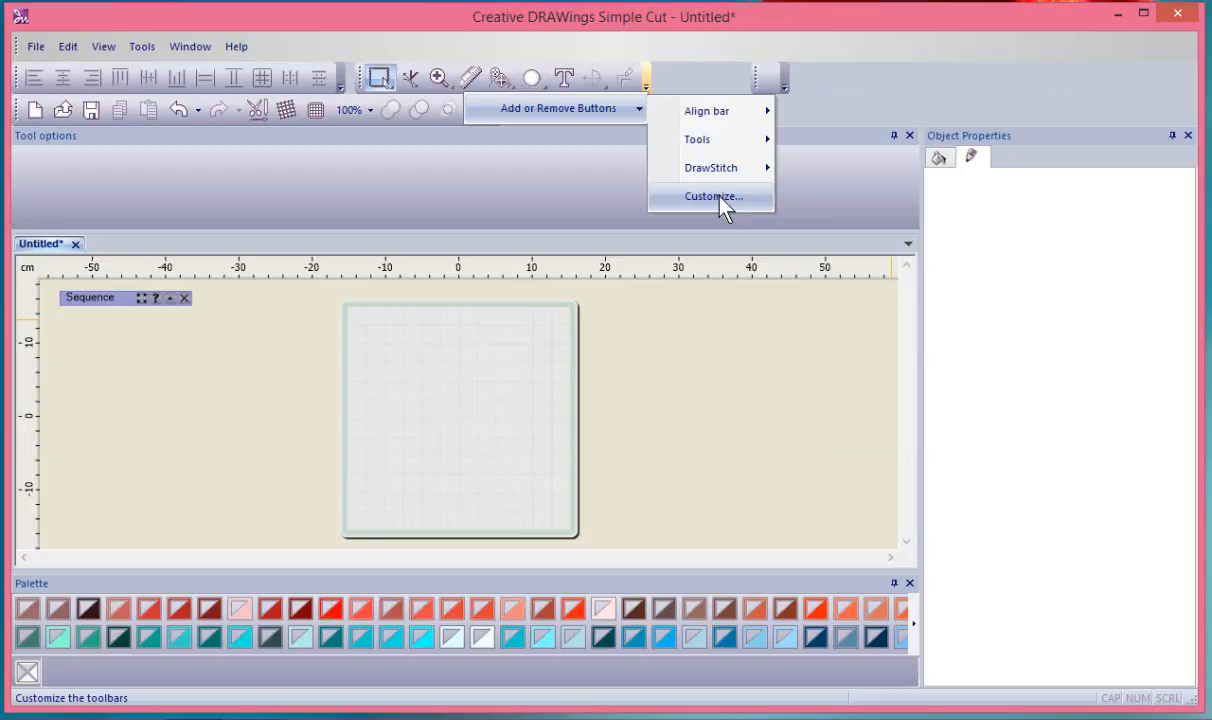
Open the Customize window showing the File category commands
{"action": "left_click", "coordinate": [710, 195]}
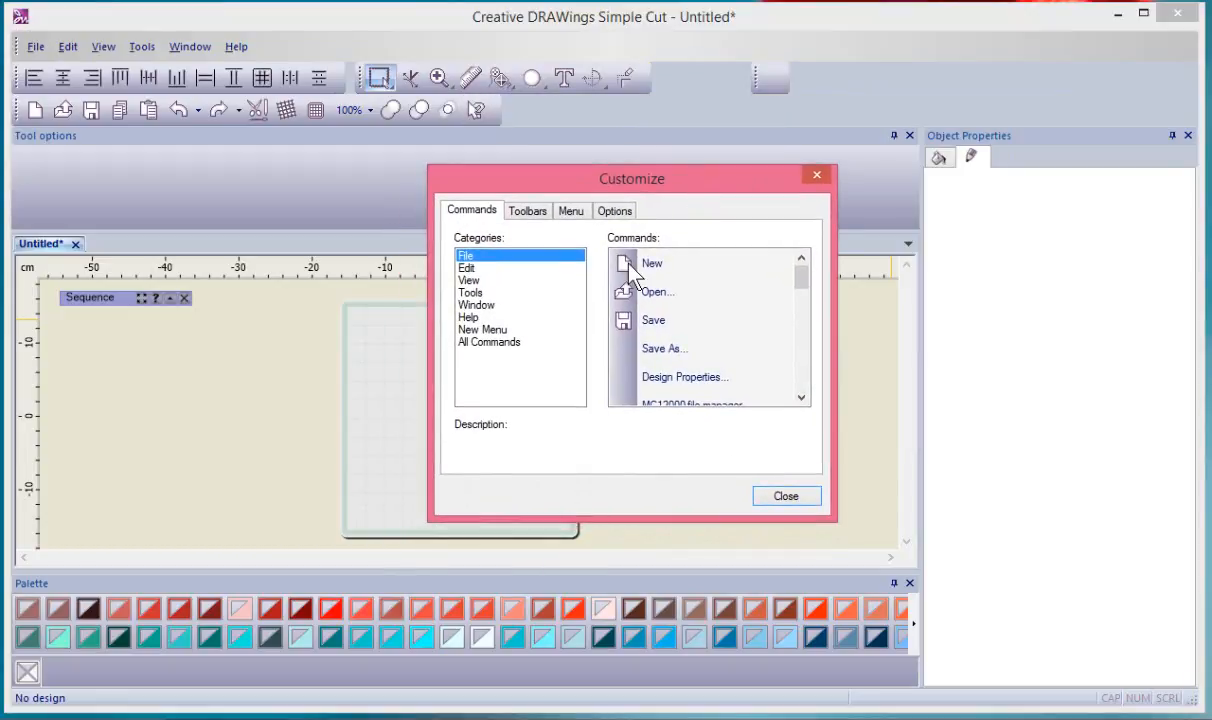
{"action": "mouse_move", "coordinate": [485, 320]}
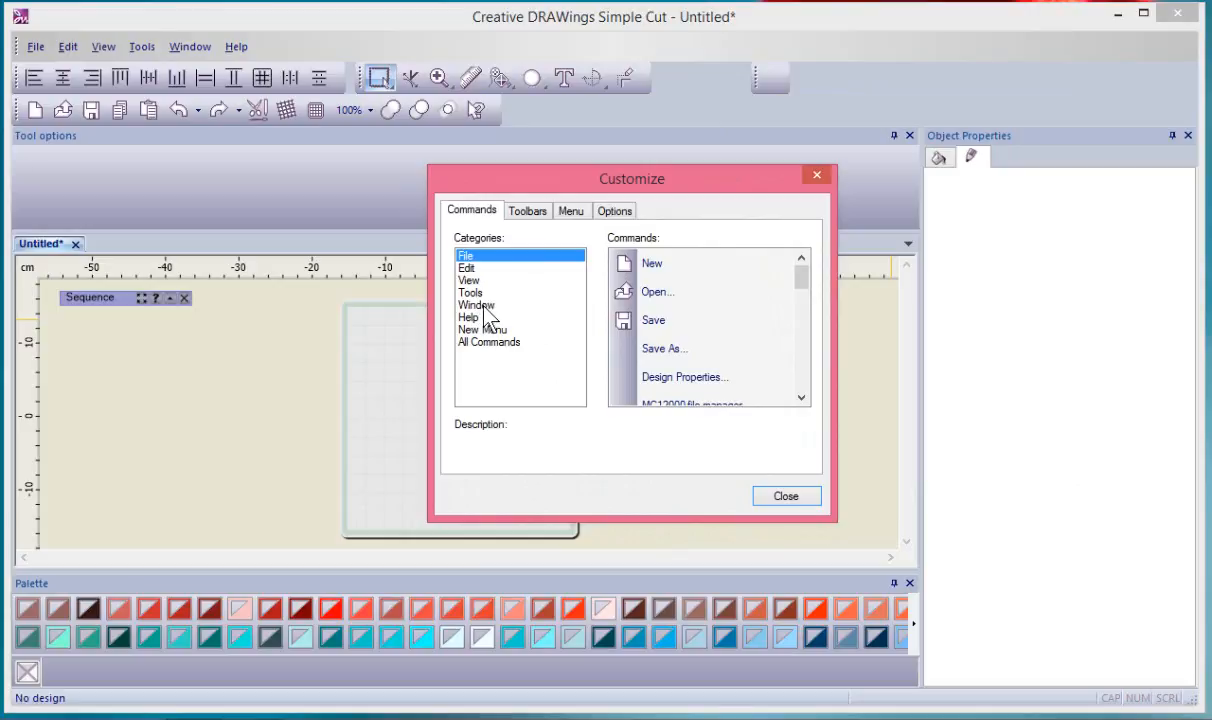
{"action": "mouse_move", "coordinate": [488, 352]}
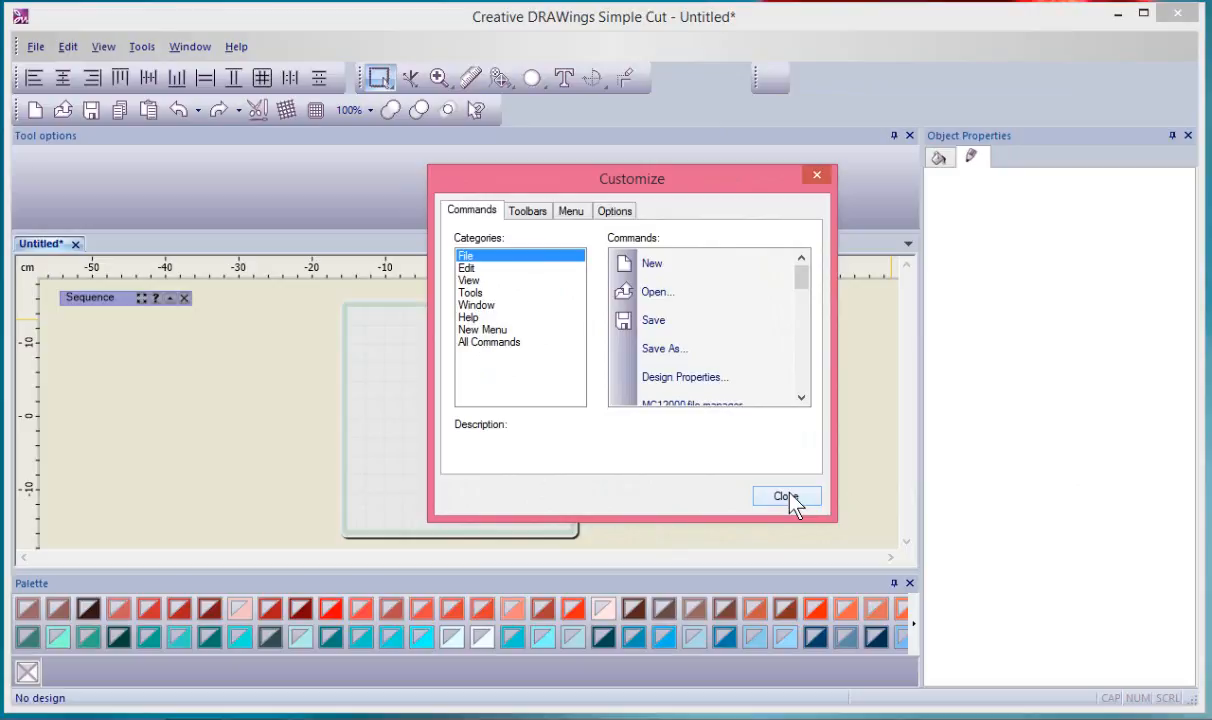
Close Customize and pin Tool options and Object Properties to auto-hide as edge tabs
{"action": "left_click", "coordinate": [787, 496]}
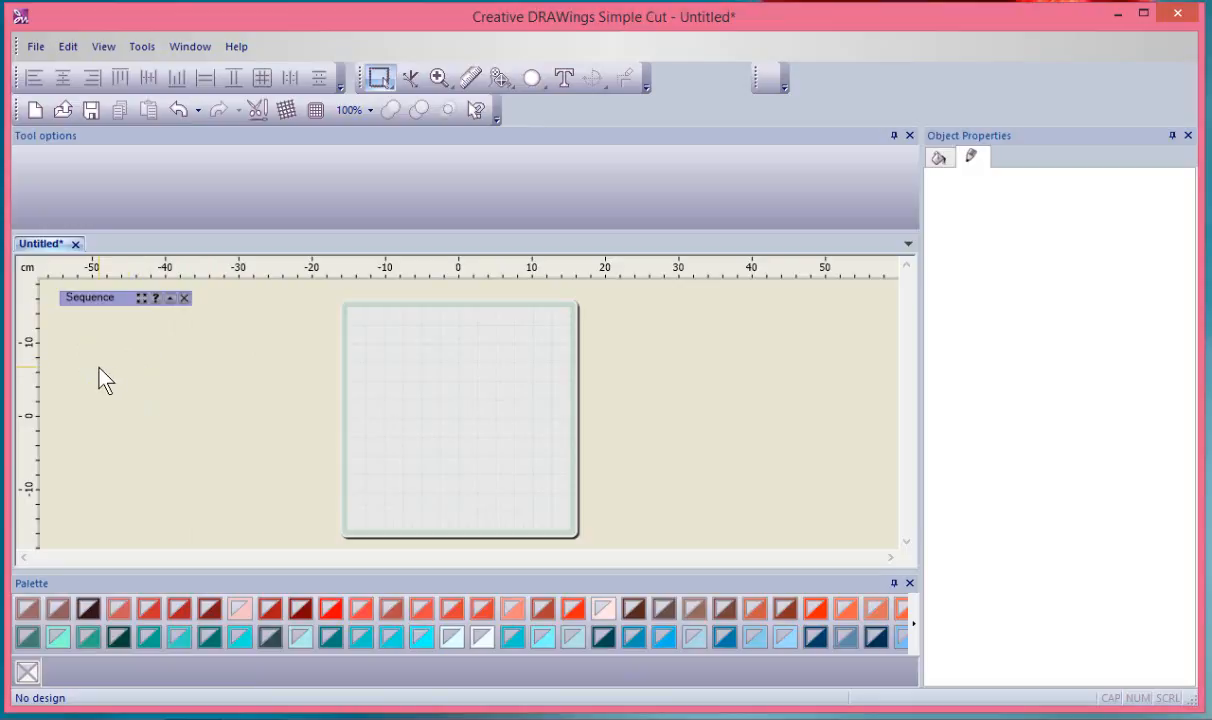
{"action": "mouse_move", "coordinate": [116, 379]}
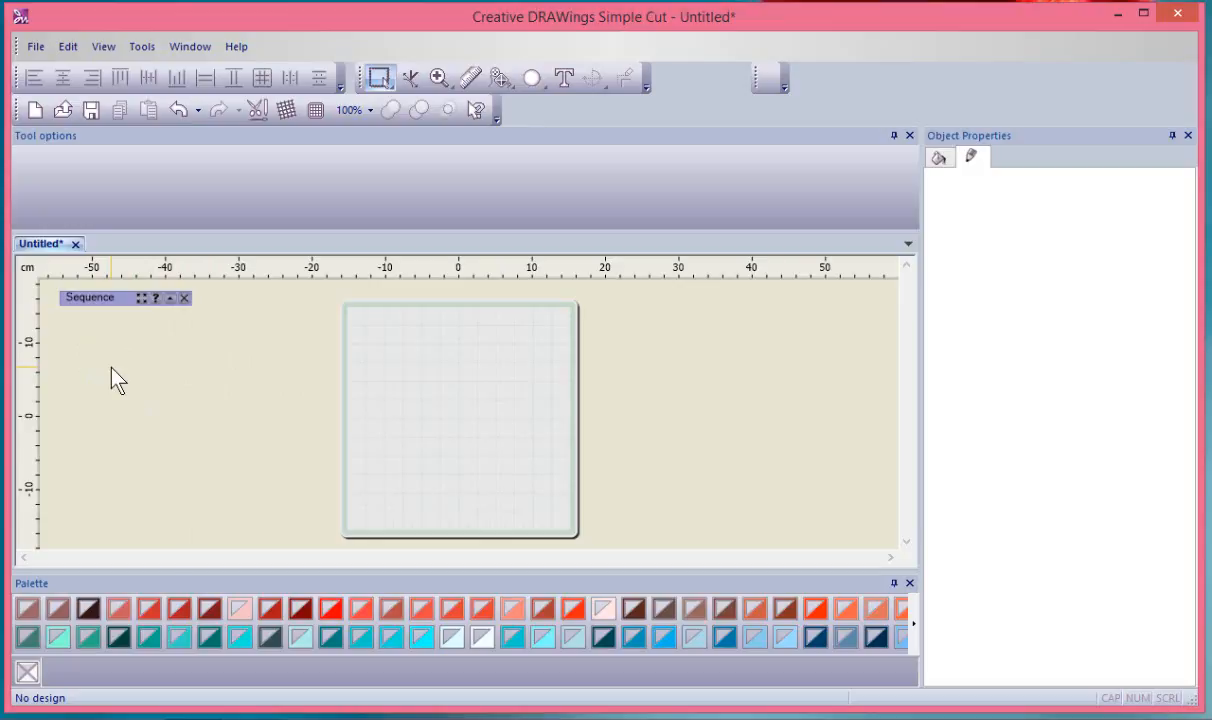
{"action": "mouse_move", "coordinate": [665, 204]}
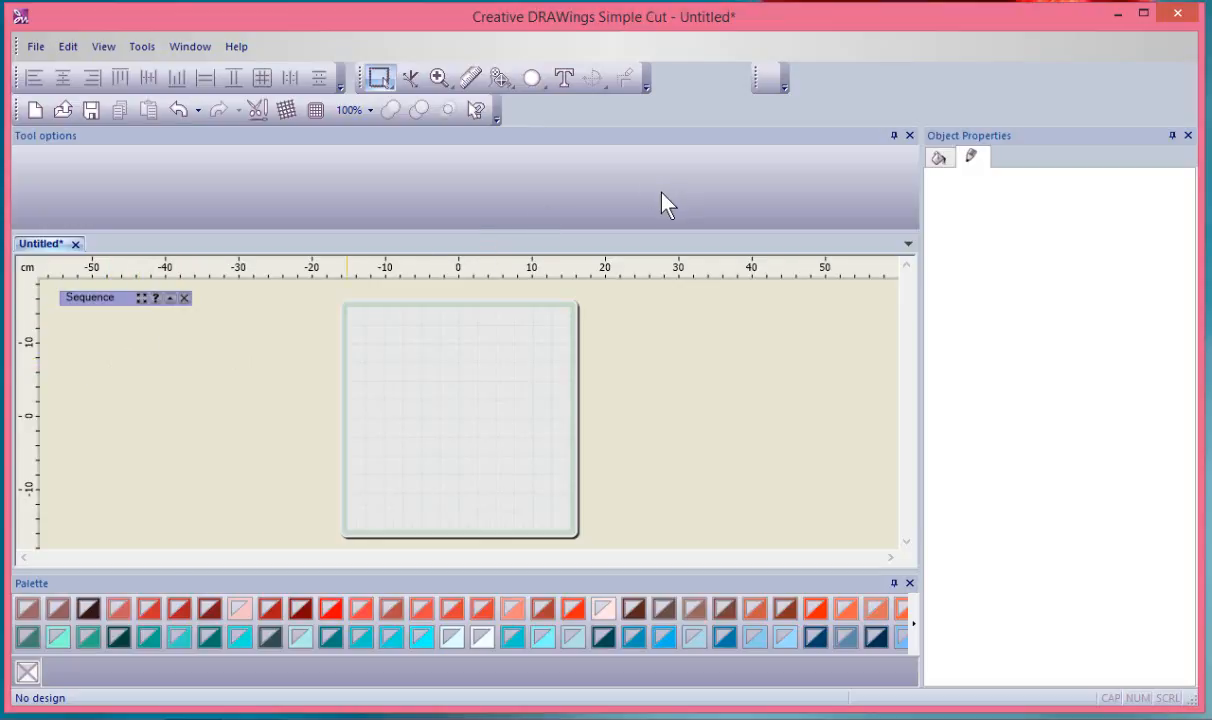
{"action": "mouse_move", "coordinate": [638, 191]}
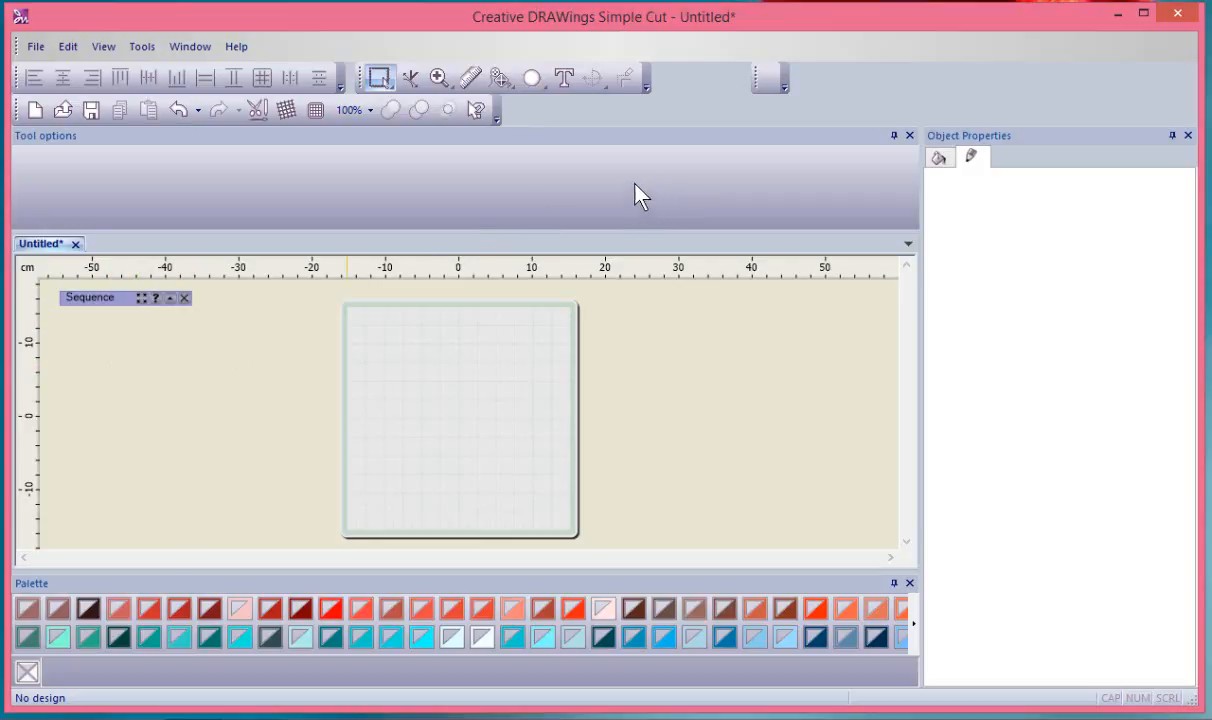
{"action": "mouse_move", "coordinate": [1050, 152]}
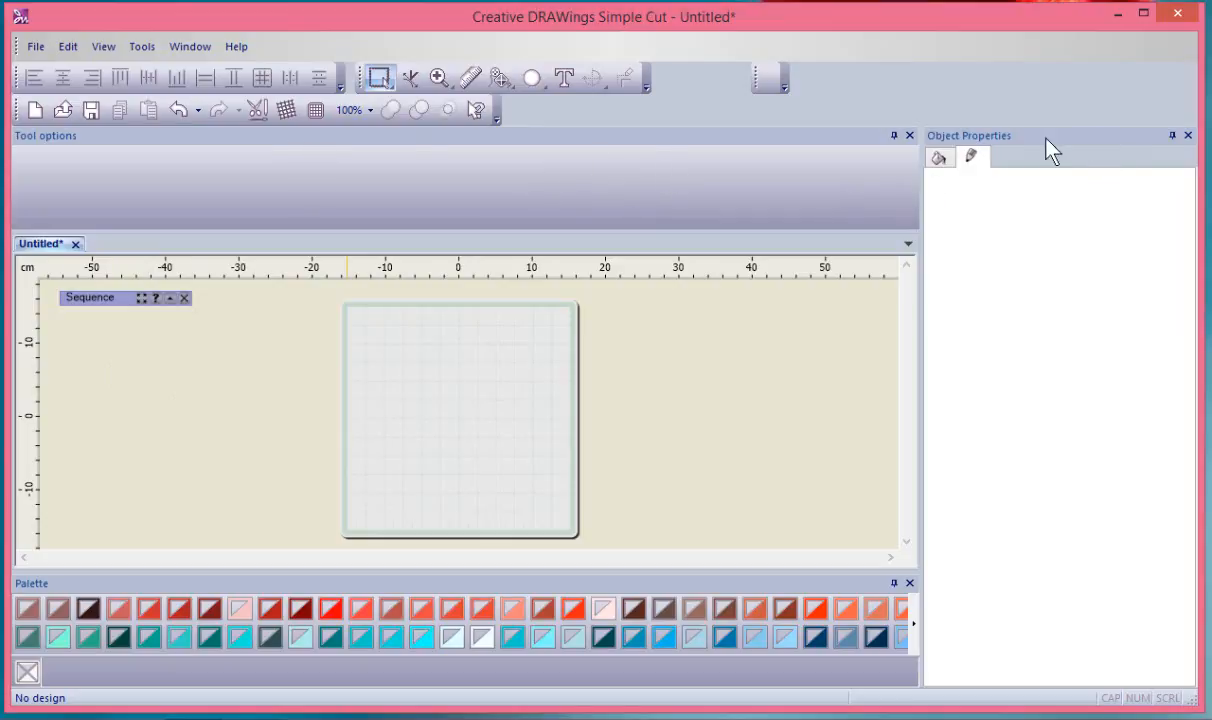
{"action": "mouse_move", "coordinate": [175, 597]}
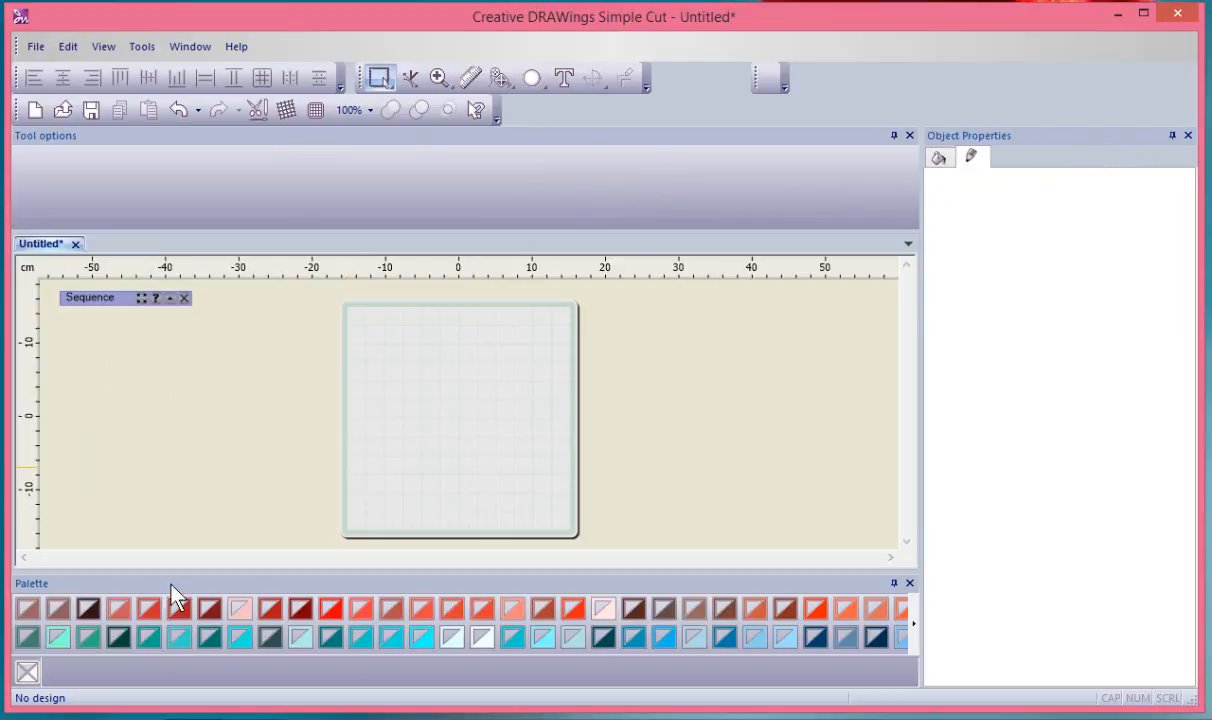
{"action": "mouse_move", "coordinate": [705, 422]}
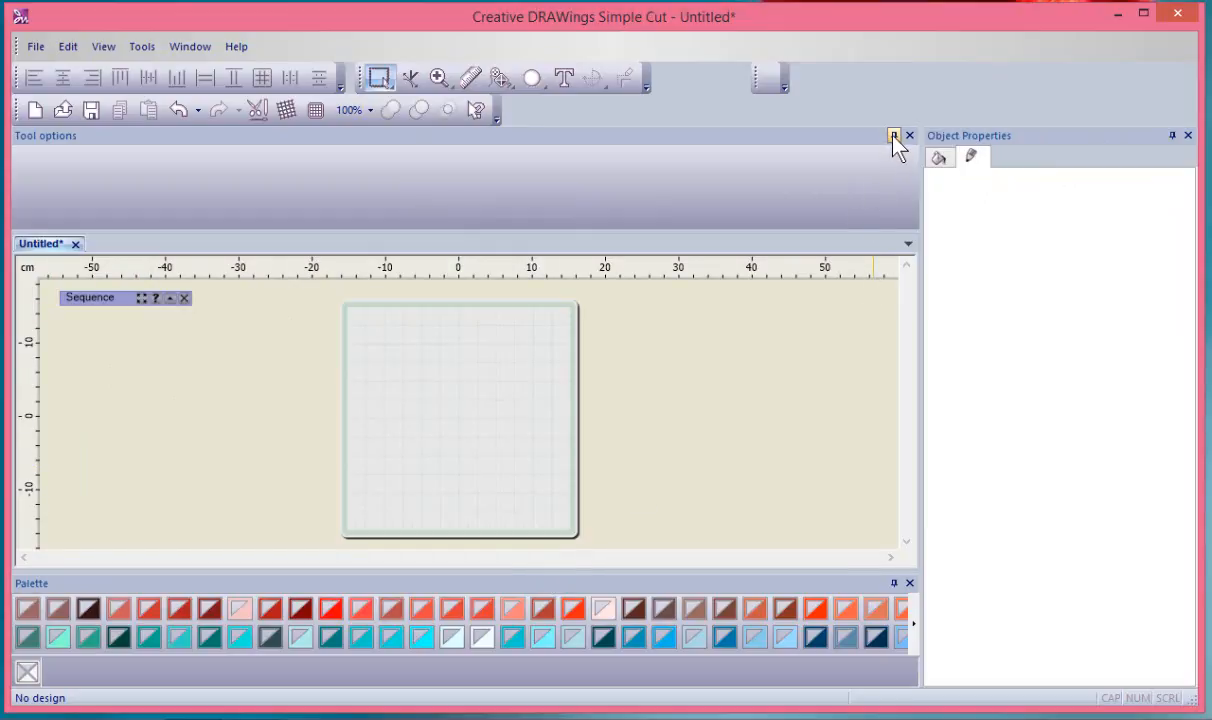
{"action": "left_click", "coordinate": [892, 135]}
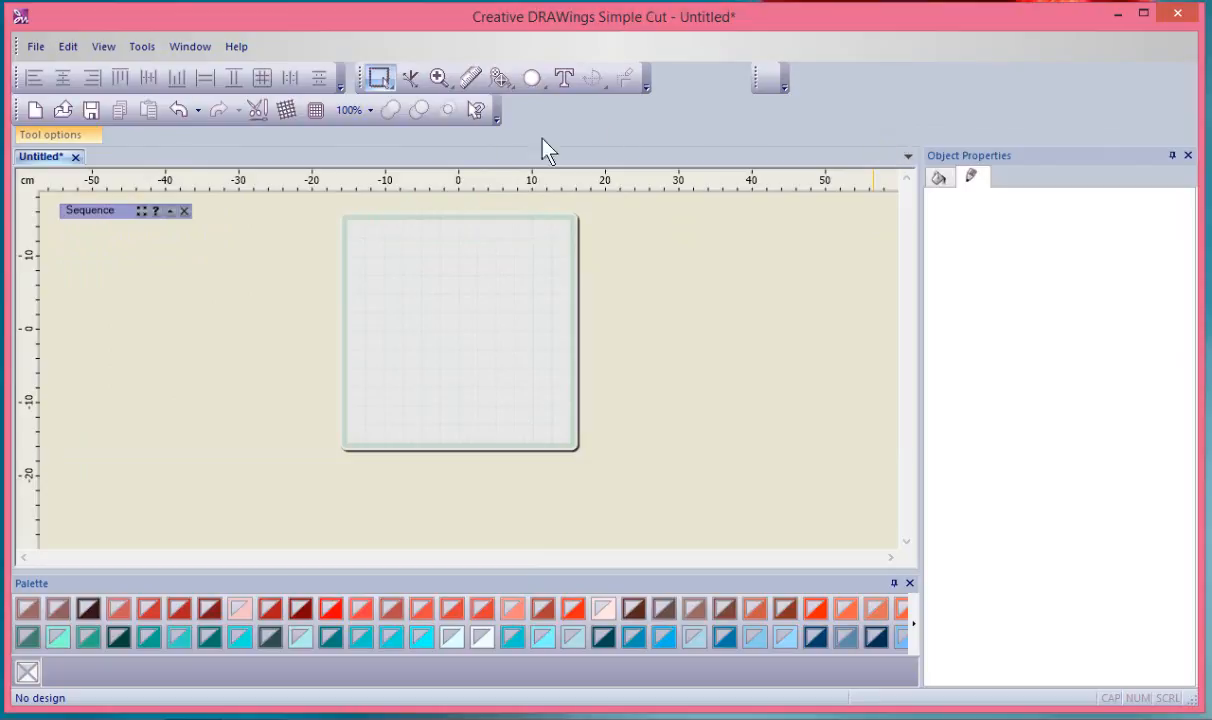
{"action": "mouse_move", "coordinate": [122, 157]}
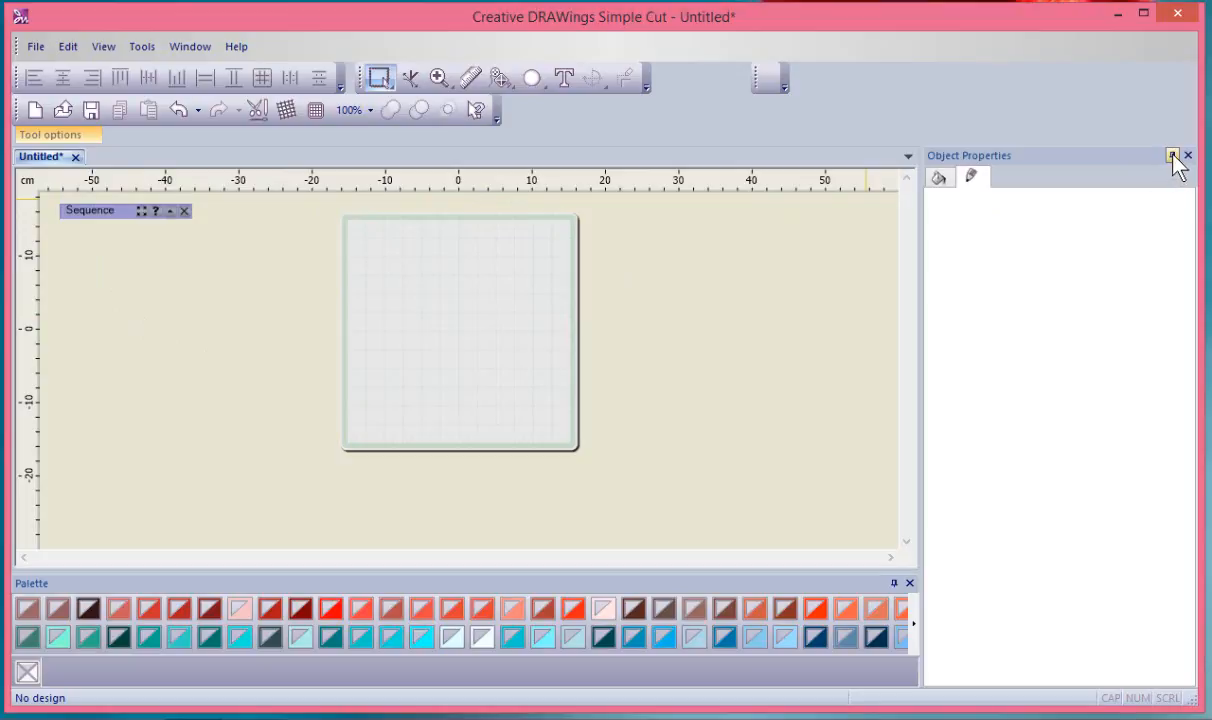
{"action": "left_click", "coordinate": [1170, 156]}
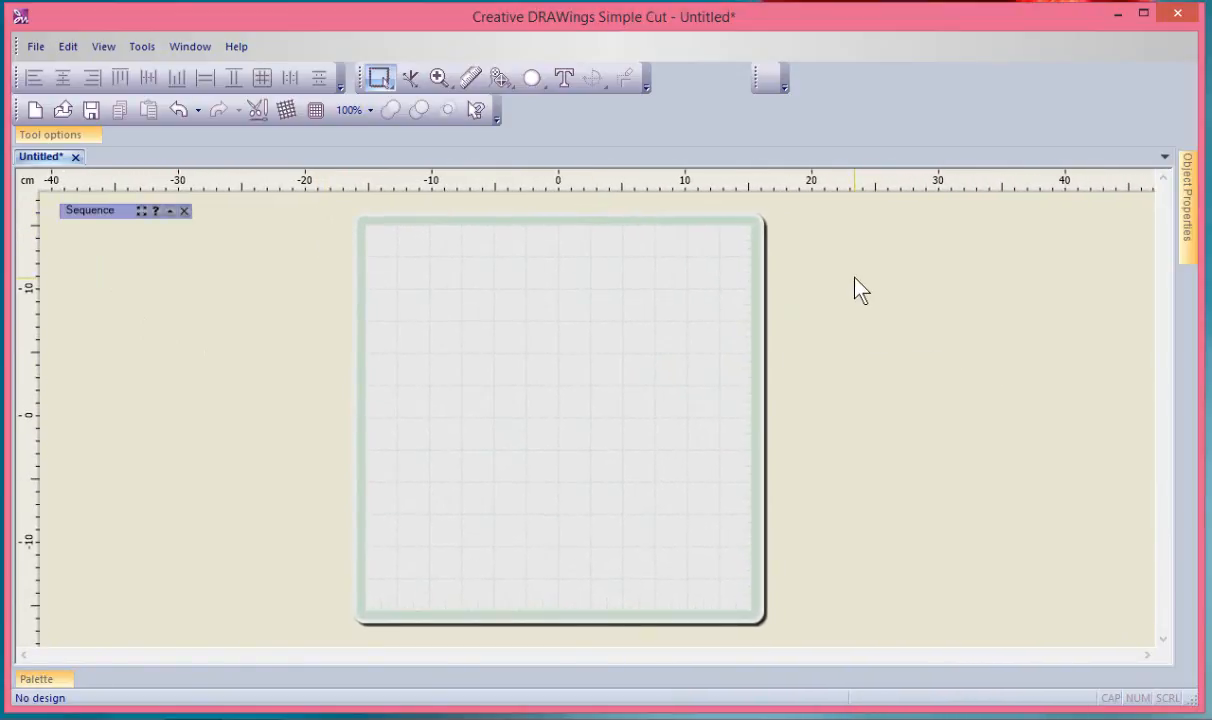
{"action": "mouse_move", "coordinate": [1197, 200]}
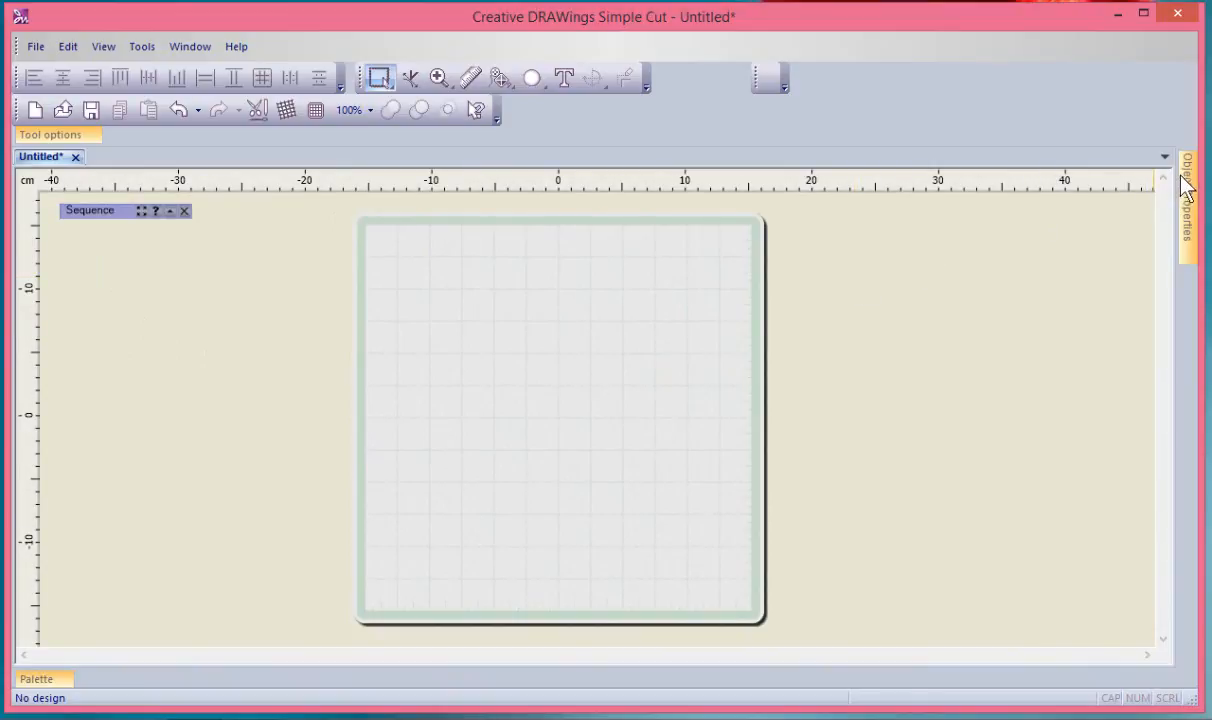
{"action": "left_click", "coordinate": [1196, 200]}
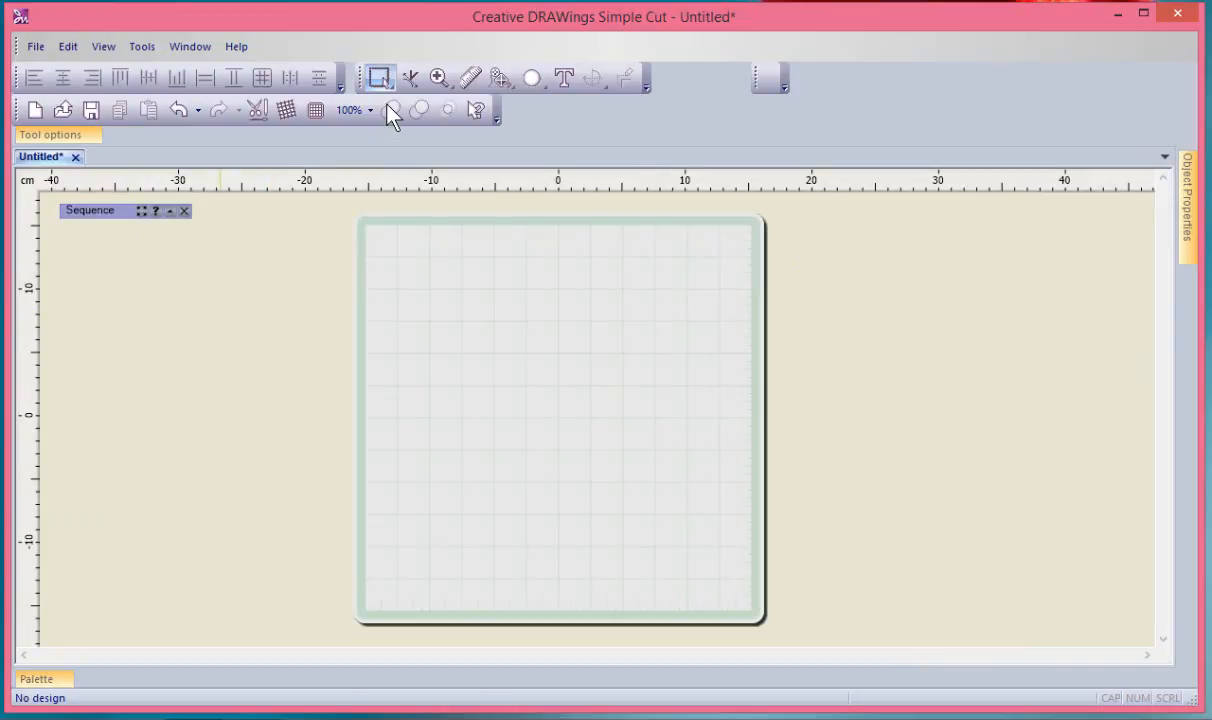
Draw an ellipse with the Embroidery technique and a satin serial outline
{"action": "left_click", "coordinate": [527, 77]}
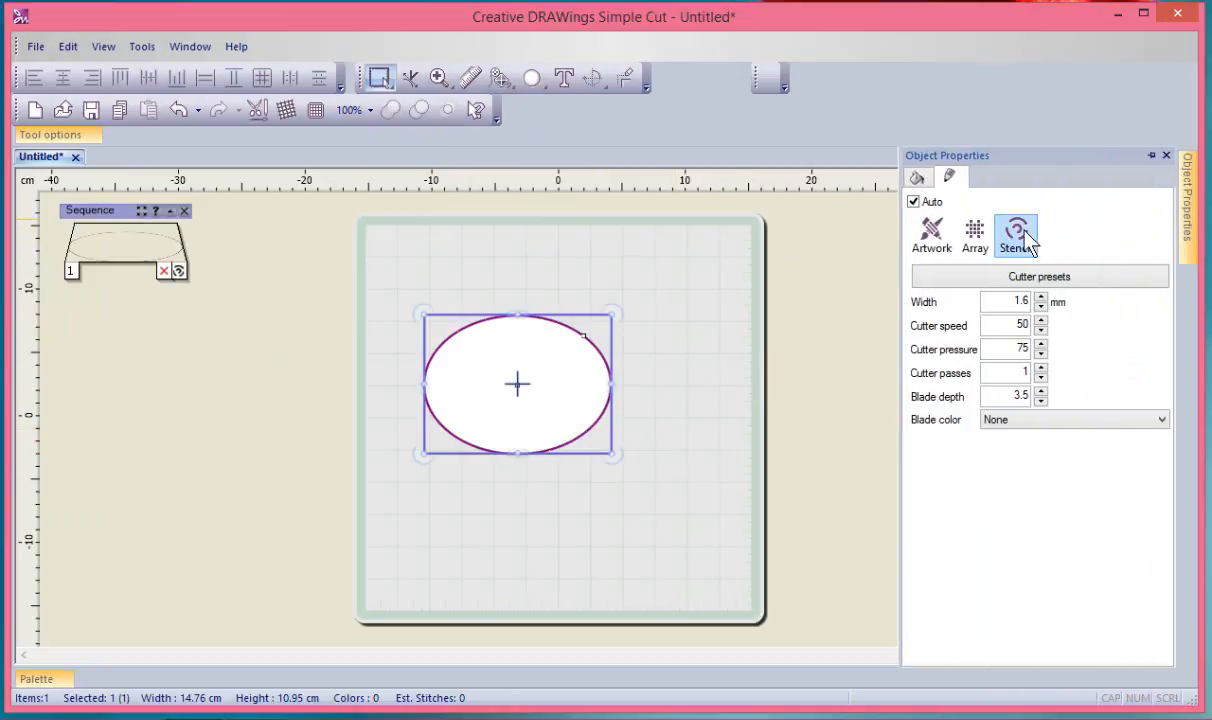
{"action": "left_click", "coordinate": [1163, 154]}
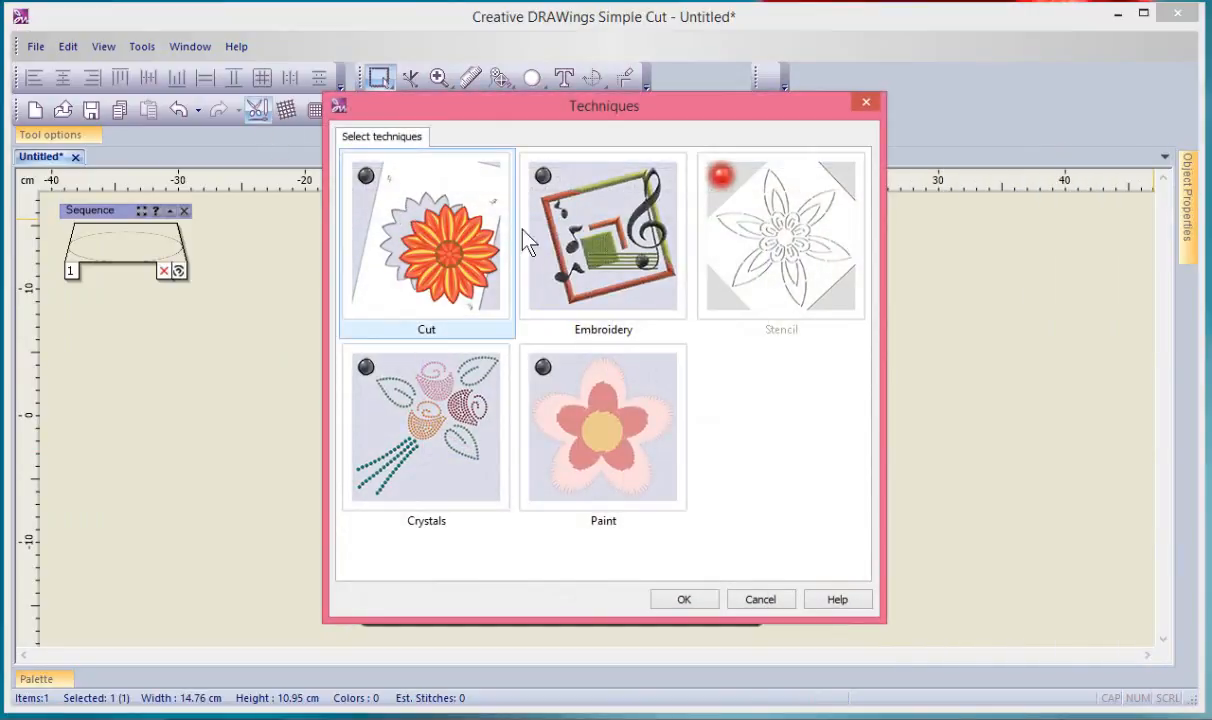
{"action": "left_click", "coordinate": [542, 176]}
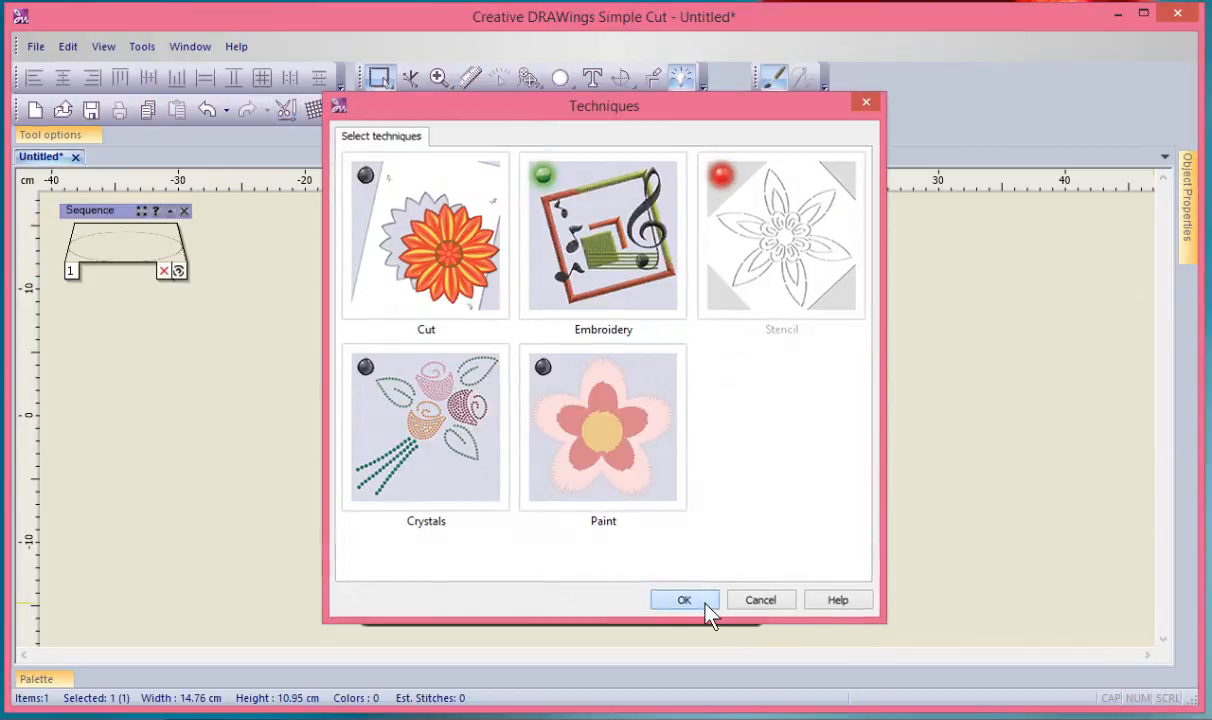
{"action": "left_click", "coordinate": [684, 599]}
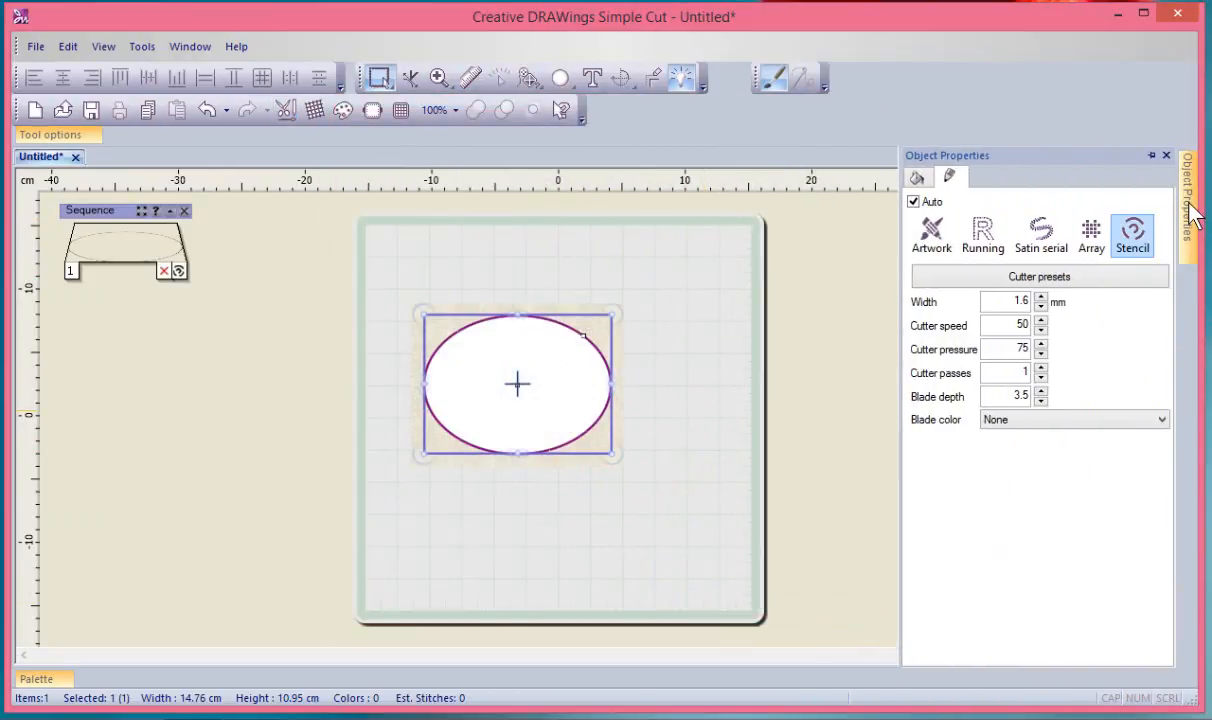
{"action": "mouse_move", "coordinate": [1041, 235]}
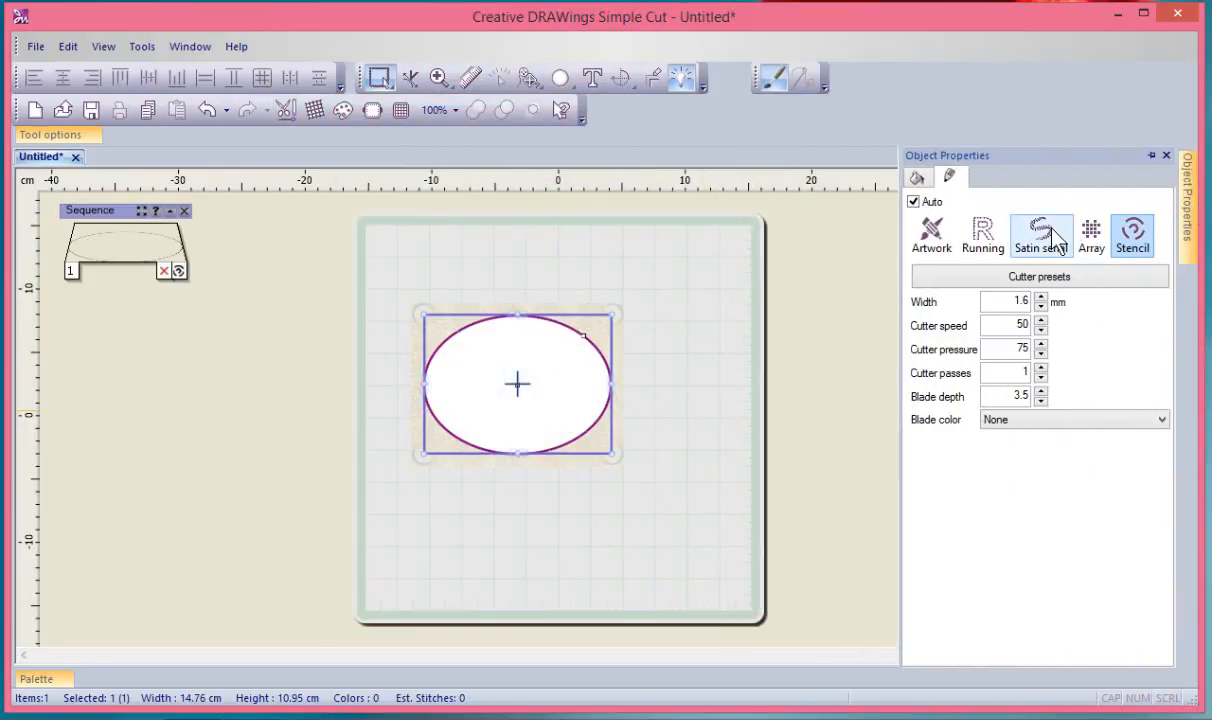
{"action": "left_click", "coordinate": [1042, 234]}
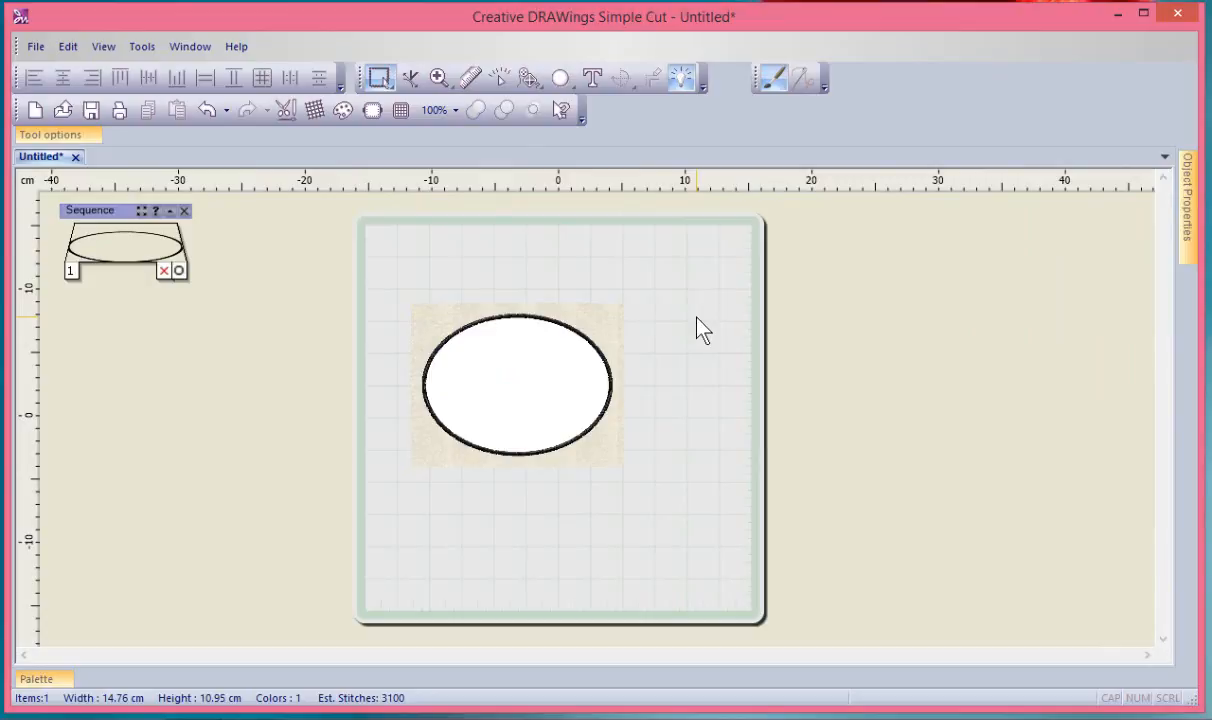
{"action": "mouse_move", "coordinate": [948, 298]}
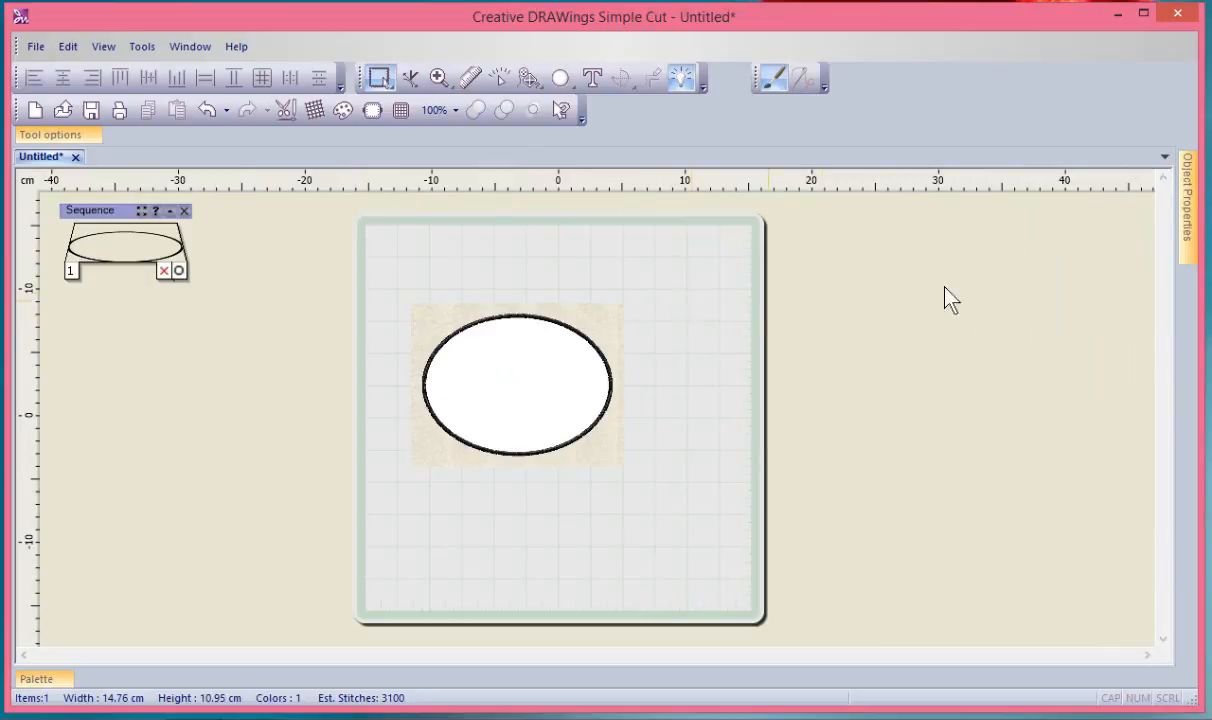
Slide out Tool options and dock it as a strip across the top
{"action": "left_click", "coordinate": [1194, 200]}
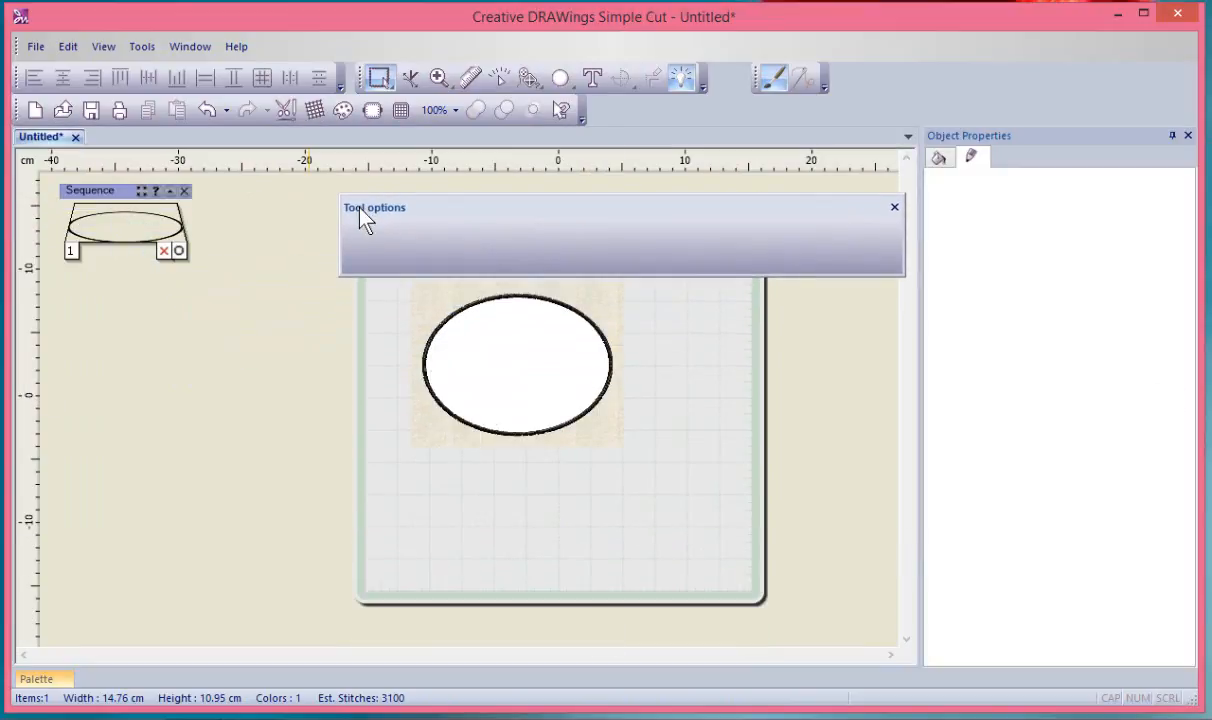
{"action": "left_click_drag", "start_coordinate": [374, 207], "coordinate": [288, 205]}
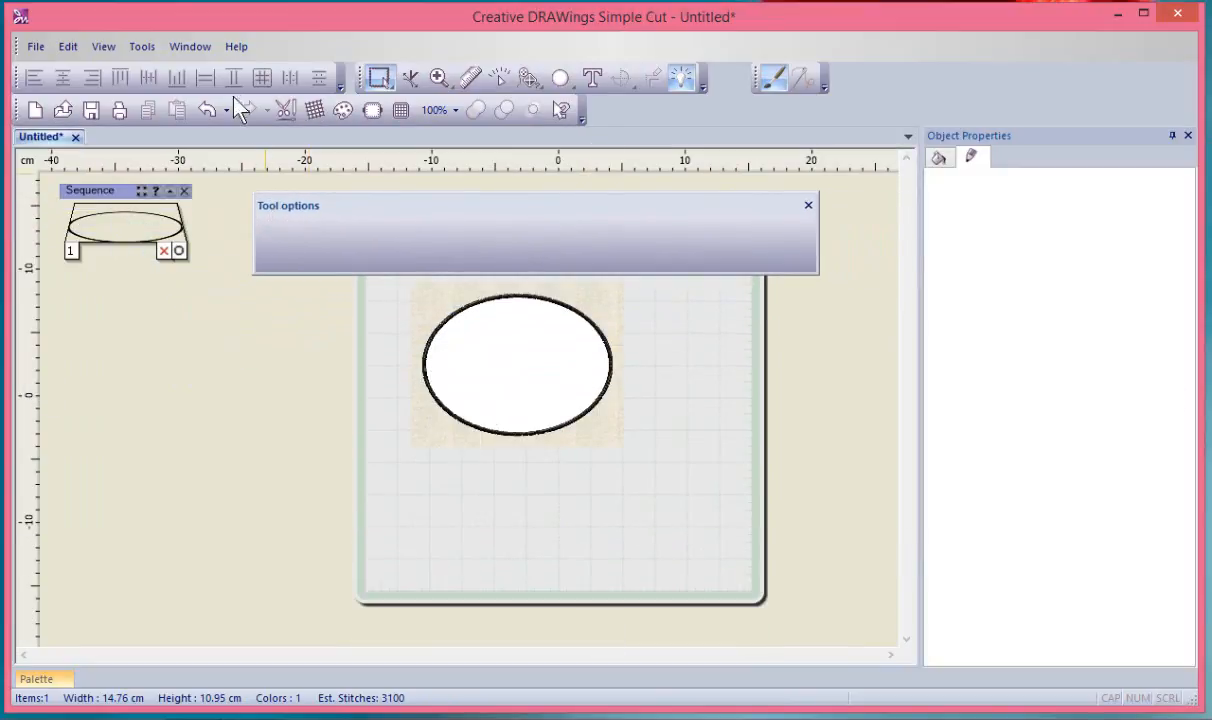
{"action": "mouse_move", "coordinate": [648, 122]}
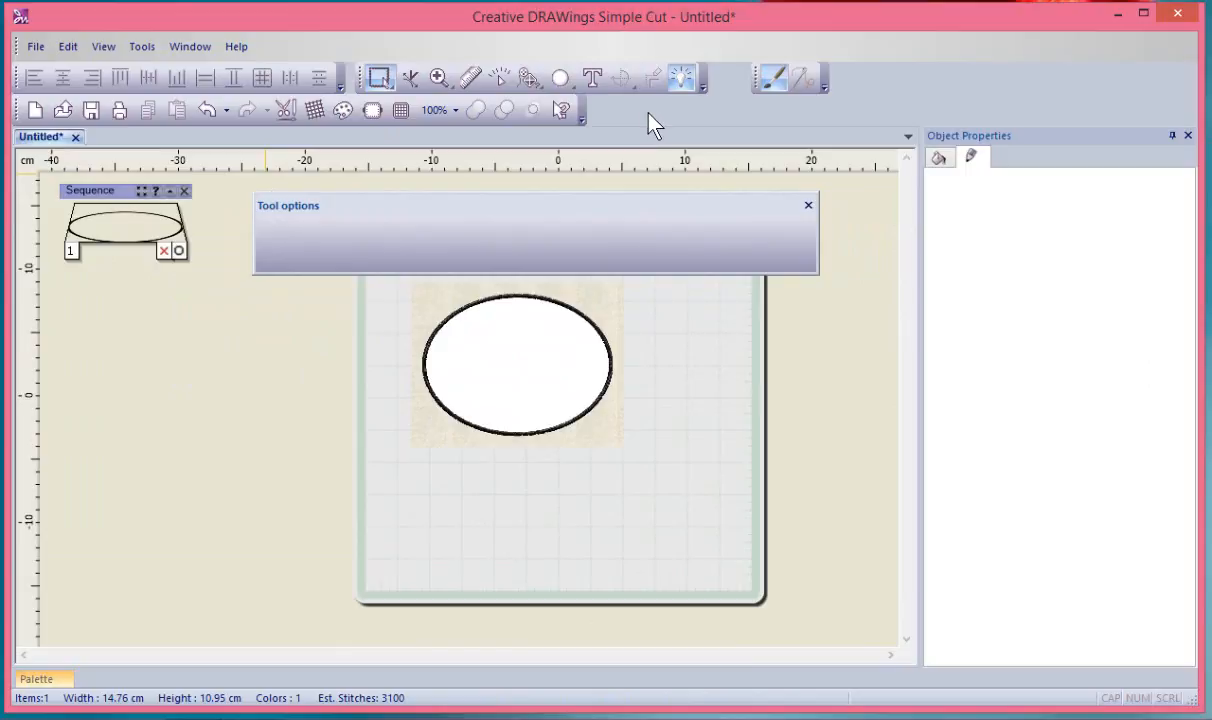
{"action": "mouse_move", "coordinate": [320, 215]}
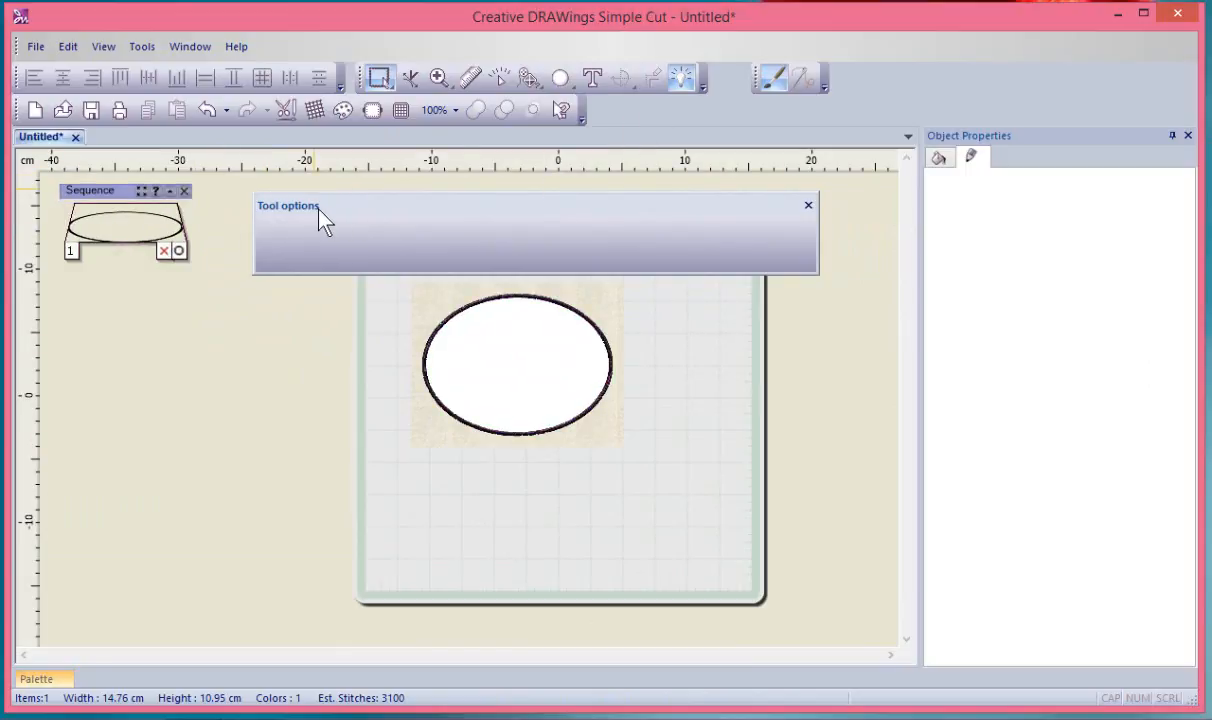
{"action": "mouse_move", "coordinate": [552, 213]}
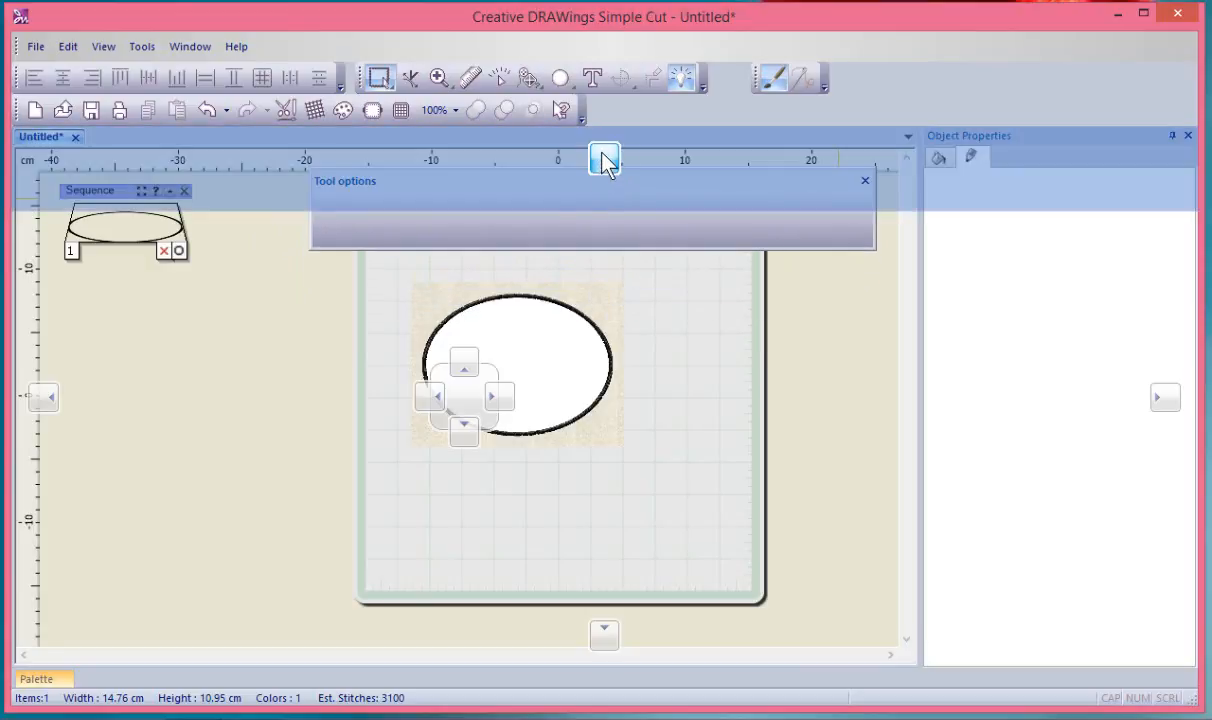
{"action": "mouse_move", "coordinate": [604, 172]}
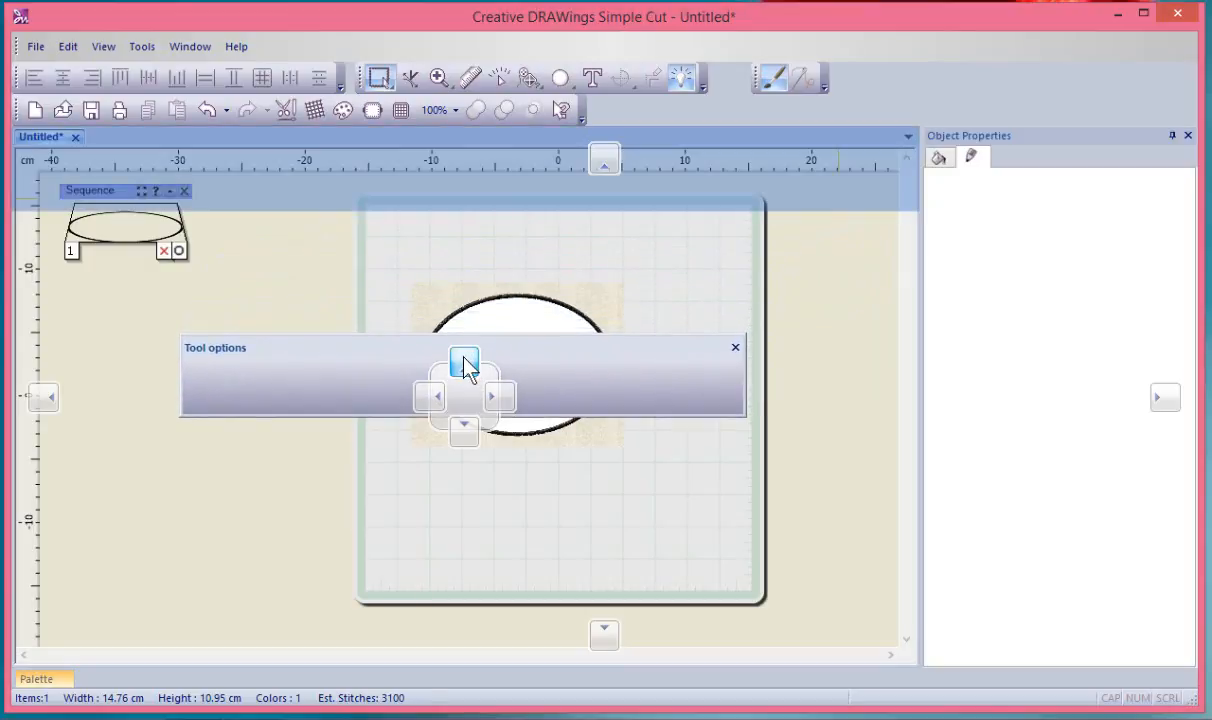
{"action": "left_click_drag", "start_coordinate": [464, 347], "coordinate": [604, 141]}
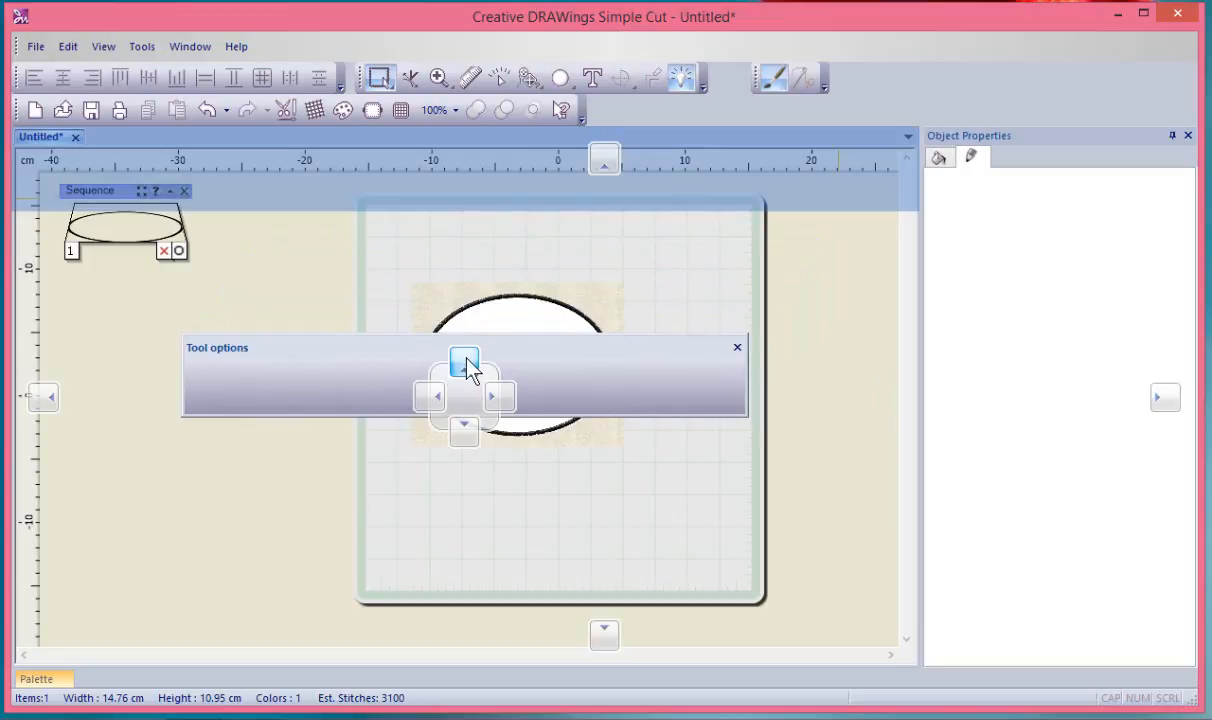
{"action": "left_click", "coordinate": [737, 347]}
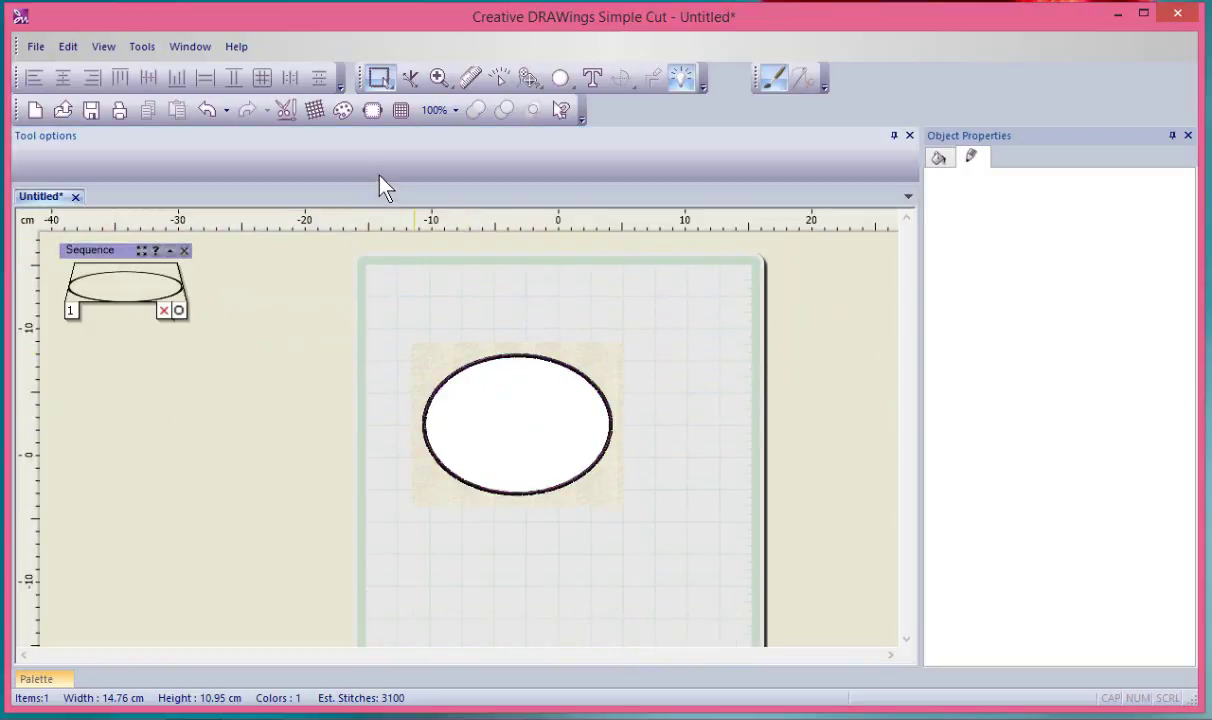
Select the ellipse so the docked panels show its size and Satin serial settings
{"action": "left_click", "coordinate": [518, 423]}
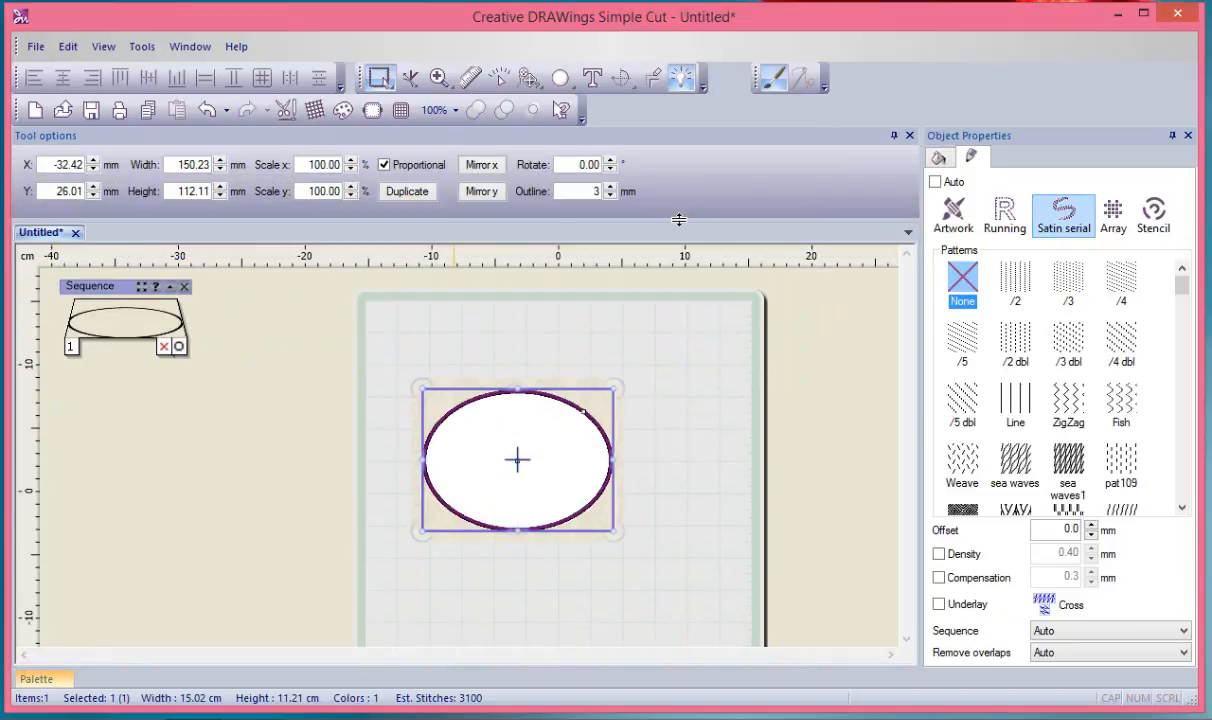
{"action": "mouse_move", "coordinate": [650, 197]}
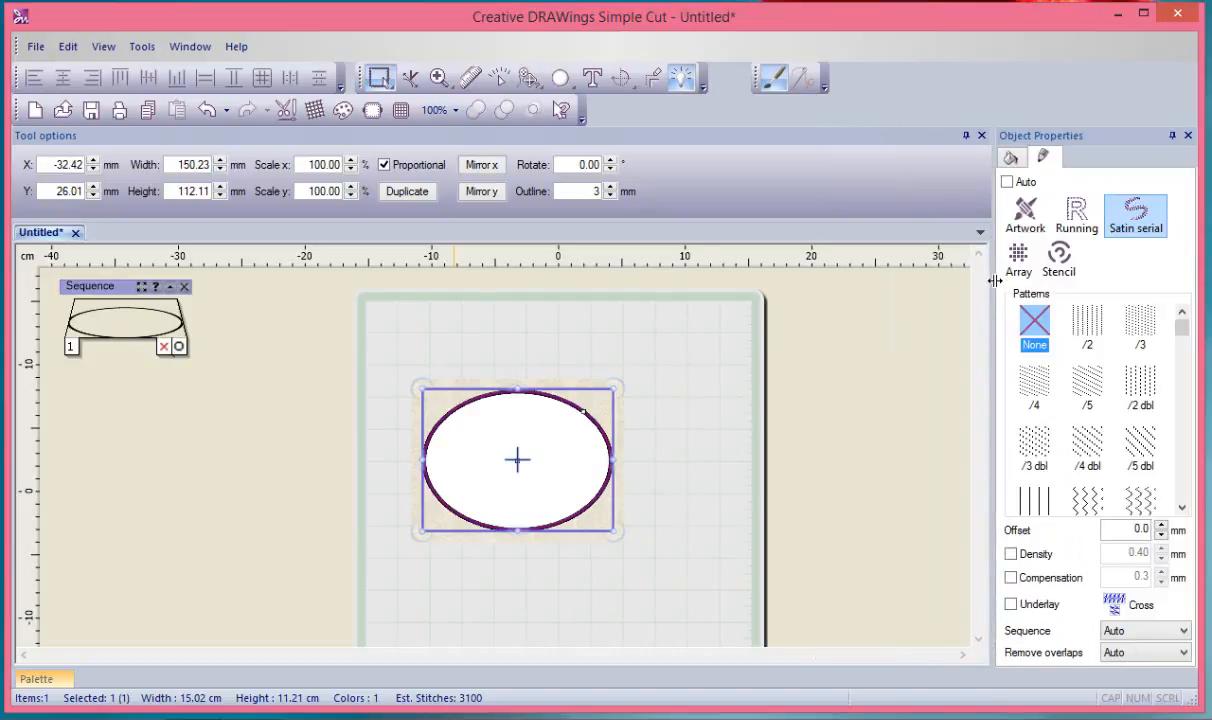
{"action": "mouse_move", "coordinate": [938, 280]}
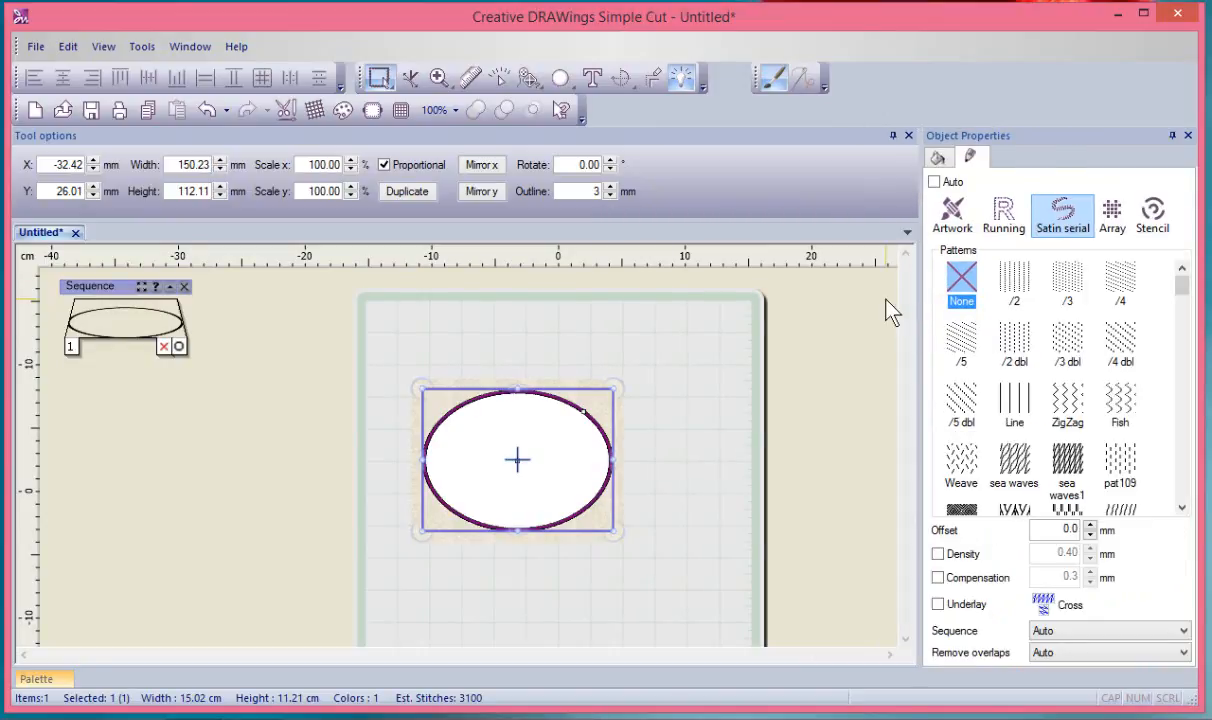
{"action": "mouse_move", "coordinate": [725, 200]}
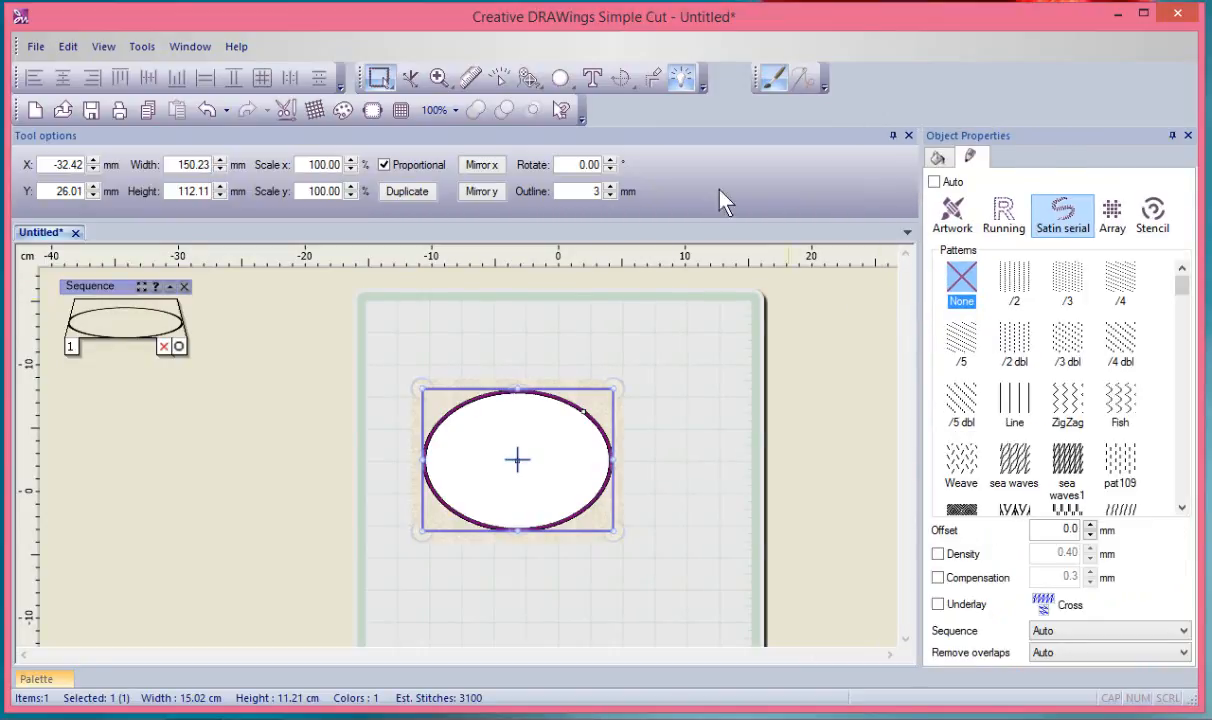
{"action": "mouse_move", "coordinate": [612, 120]}
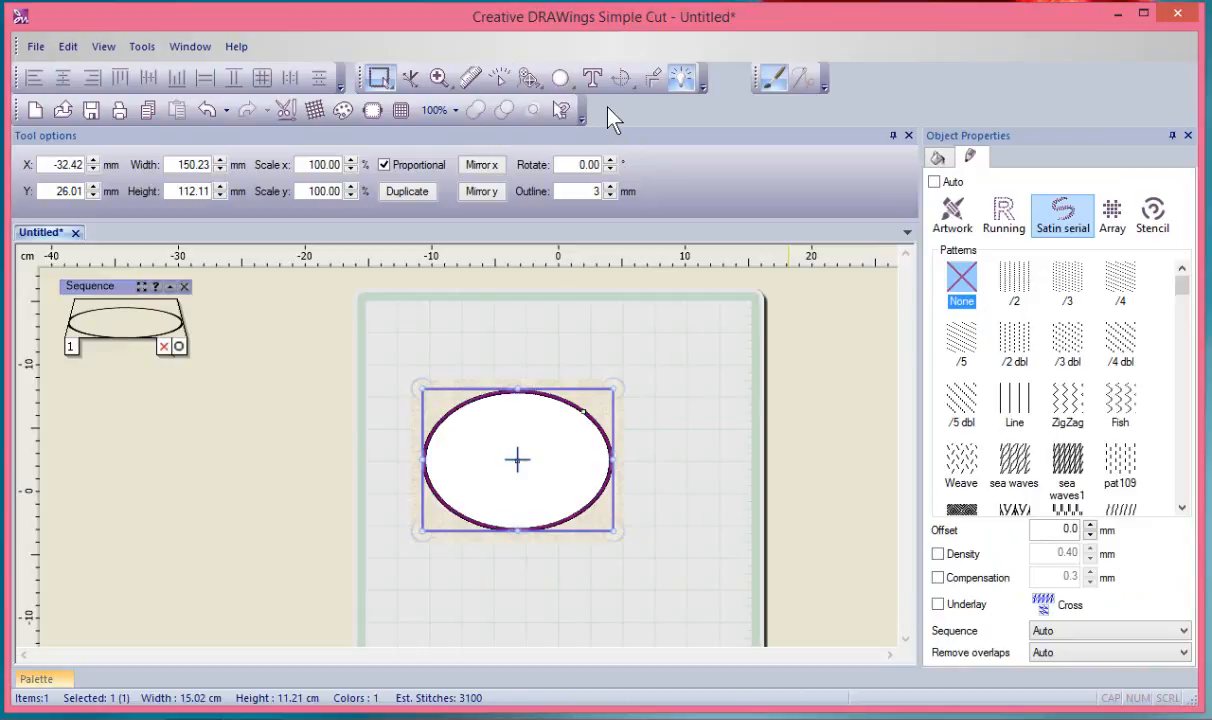
{"action": "mouse_move", "coordinate": [940, 152]}
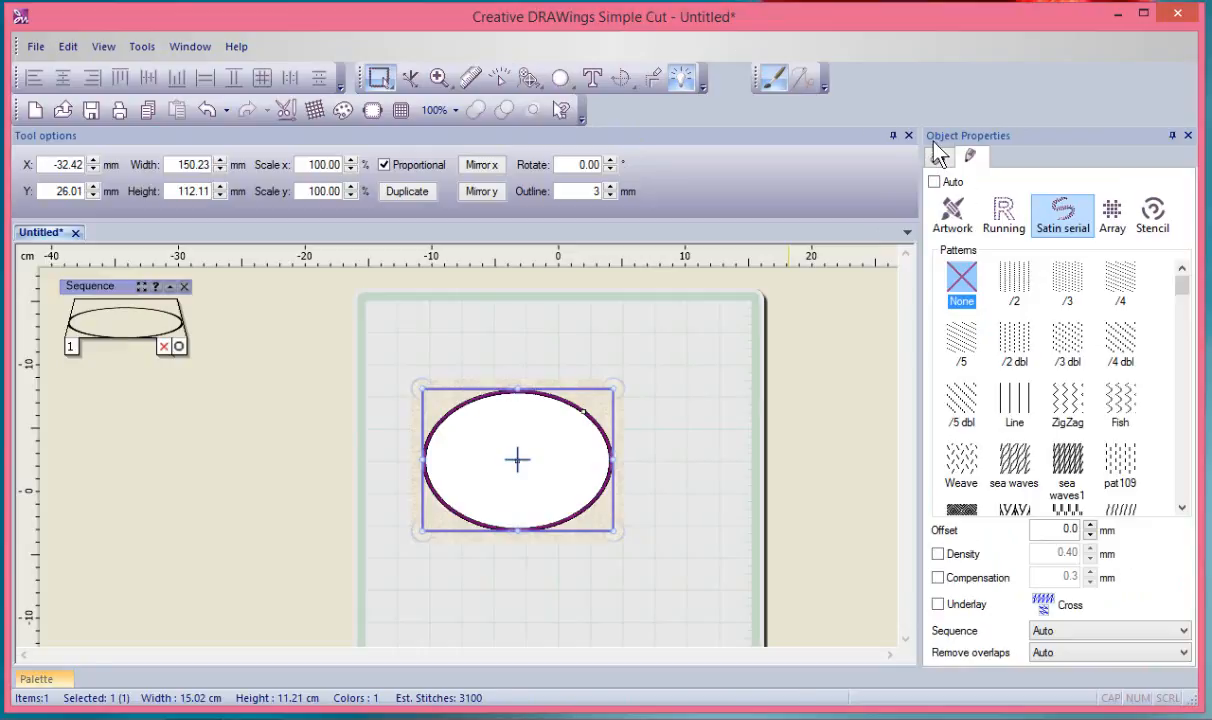
Auto-hide Object Properties as a right-edge tab, then slide it out and collapse it
{"action": "left_click", "coordinate": [37, 679]}
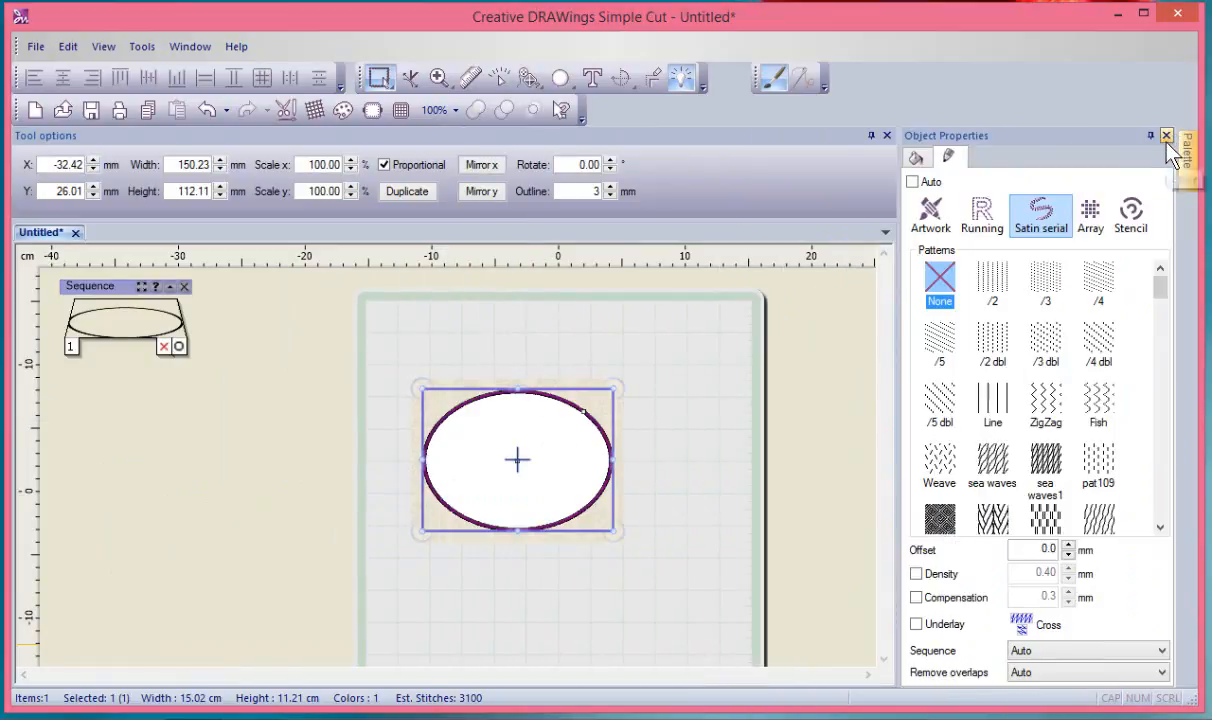
{"action": "left_click", "coordinate": [1162, 135]}
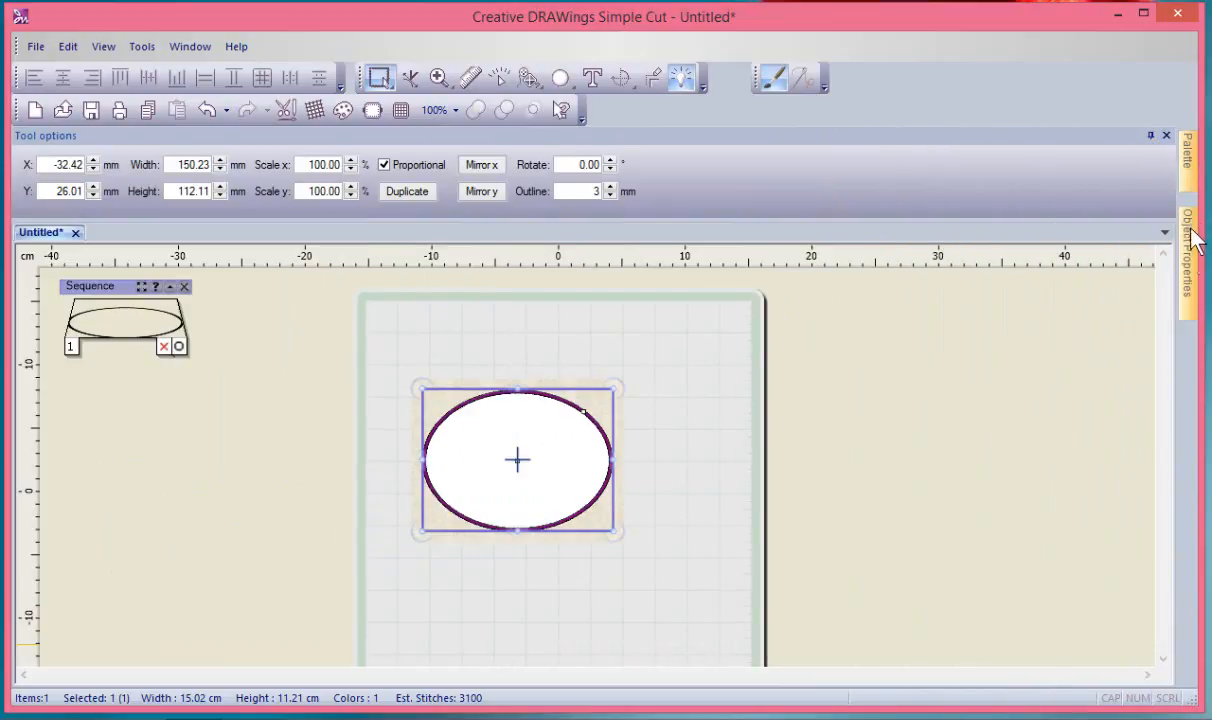
{"action": "left_click", "coordinate": [1196, 220]}
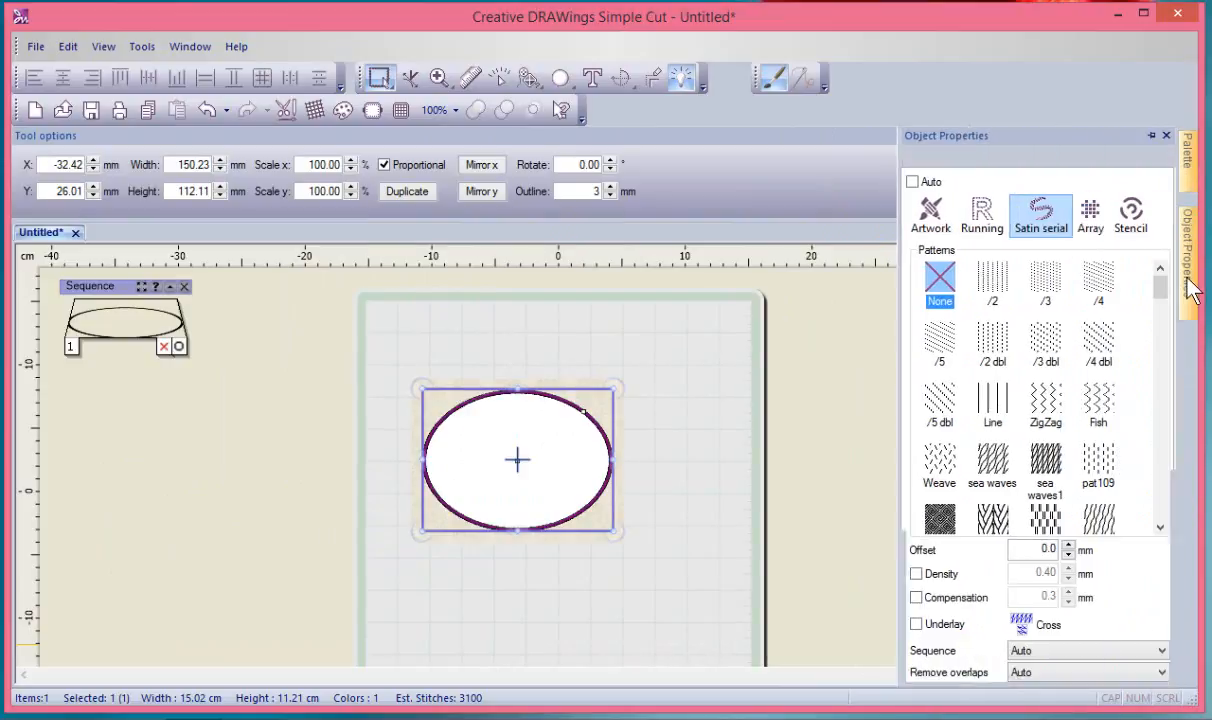
{"action": "left_click", "coordinate": [1196, 150]}
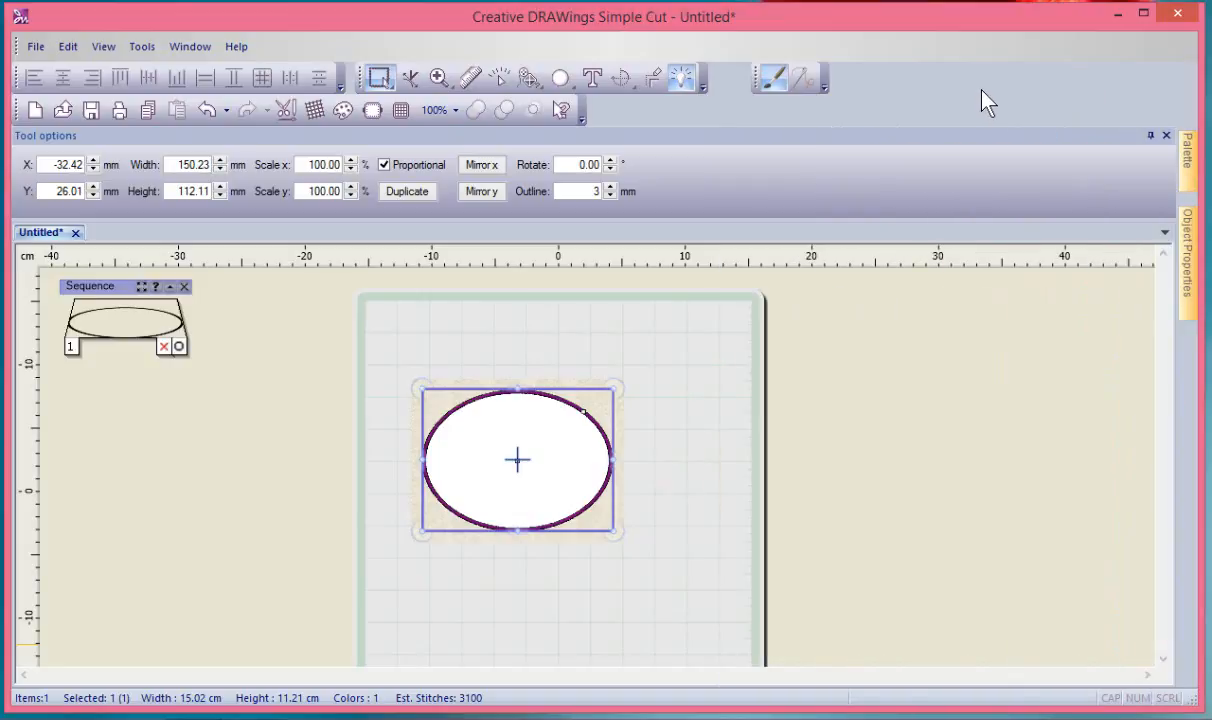
{"action": "mouse_move", "coordinate": [928, 186]}
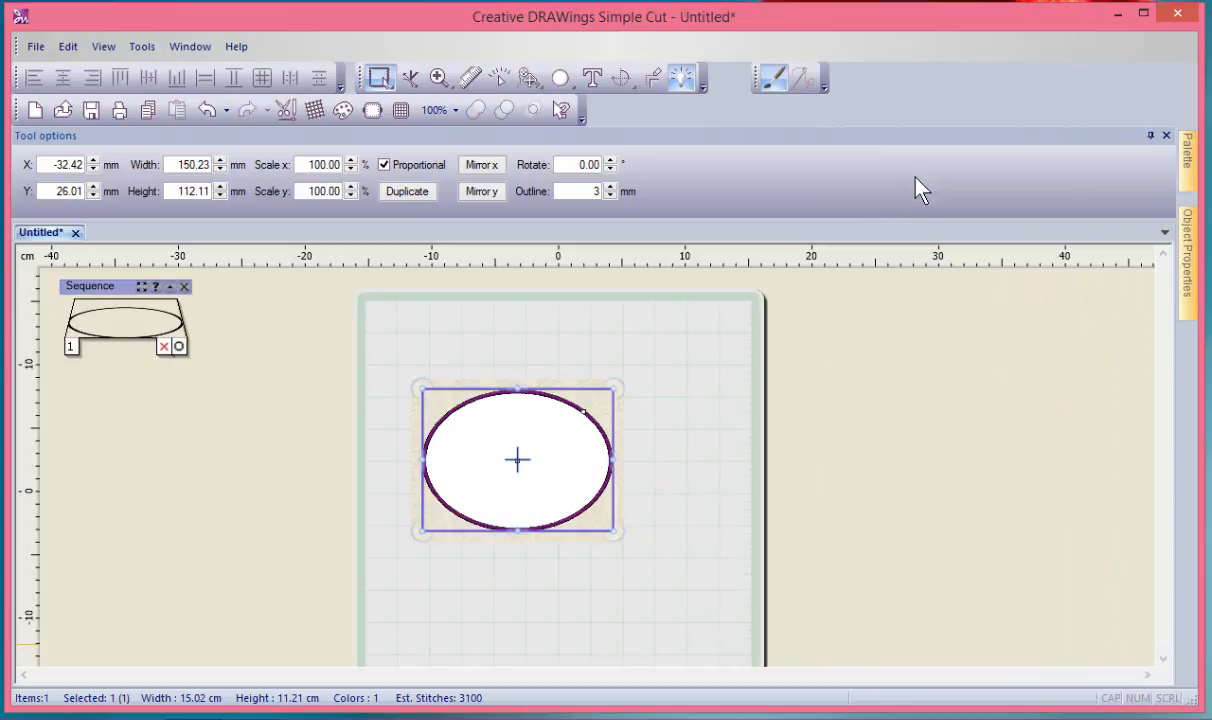
{"action": "mouse_move", "coordinate": [928, 176]}
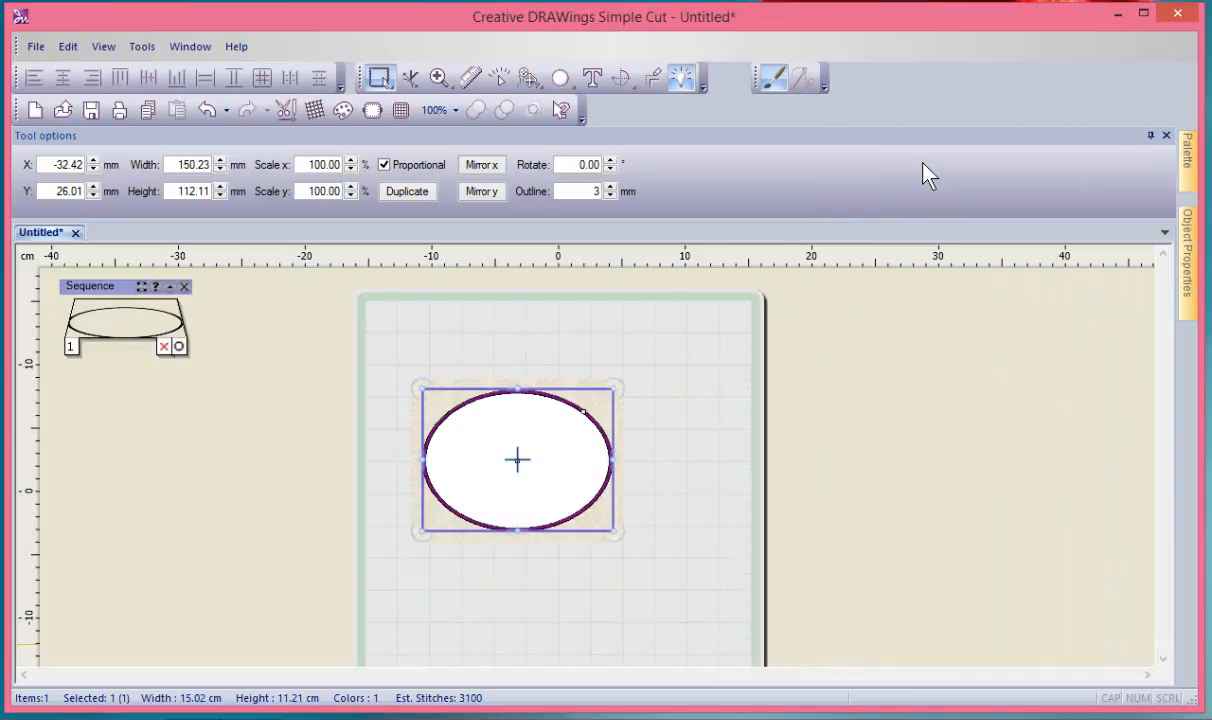
{"action": "mouse_move", "coordinate": [825, 172]}
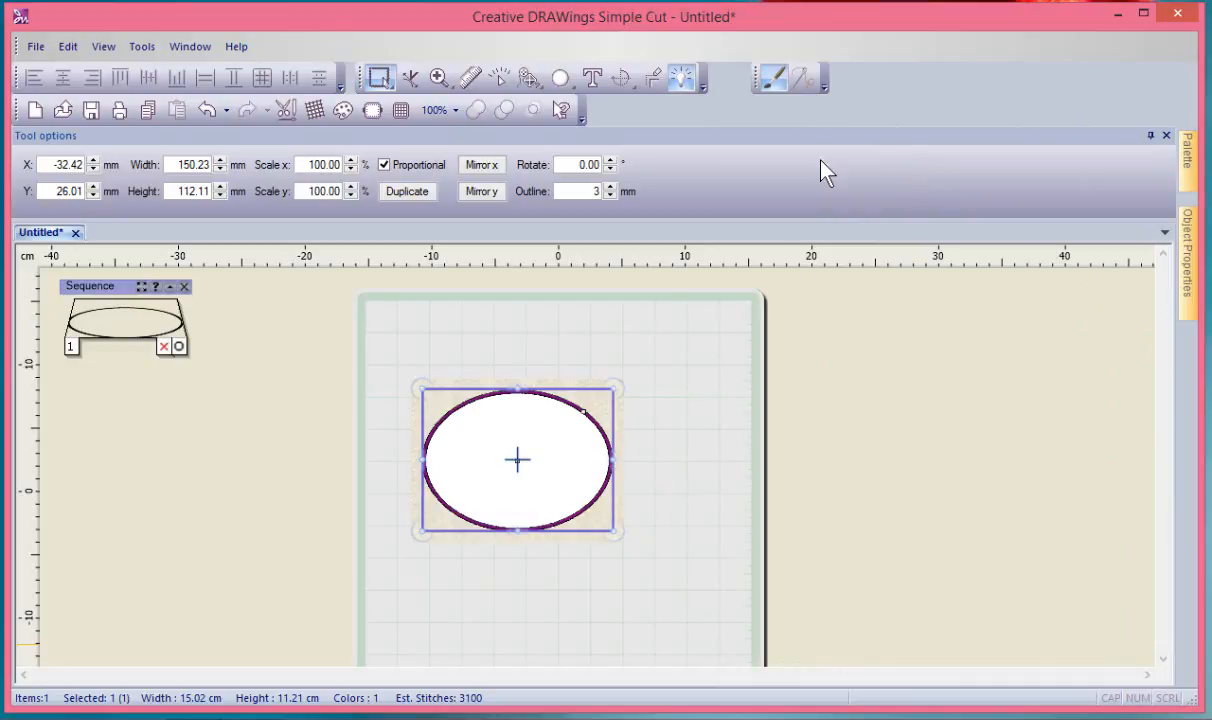